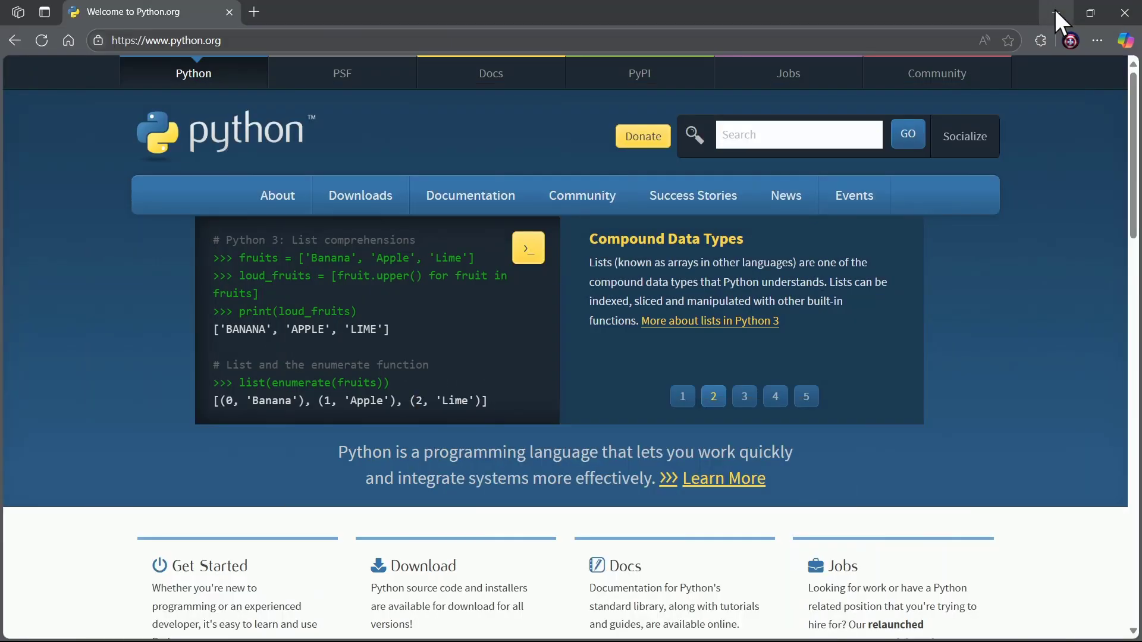
{"action": "mouse_move", "coordinate": [1038, 365]}
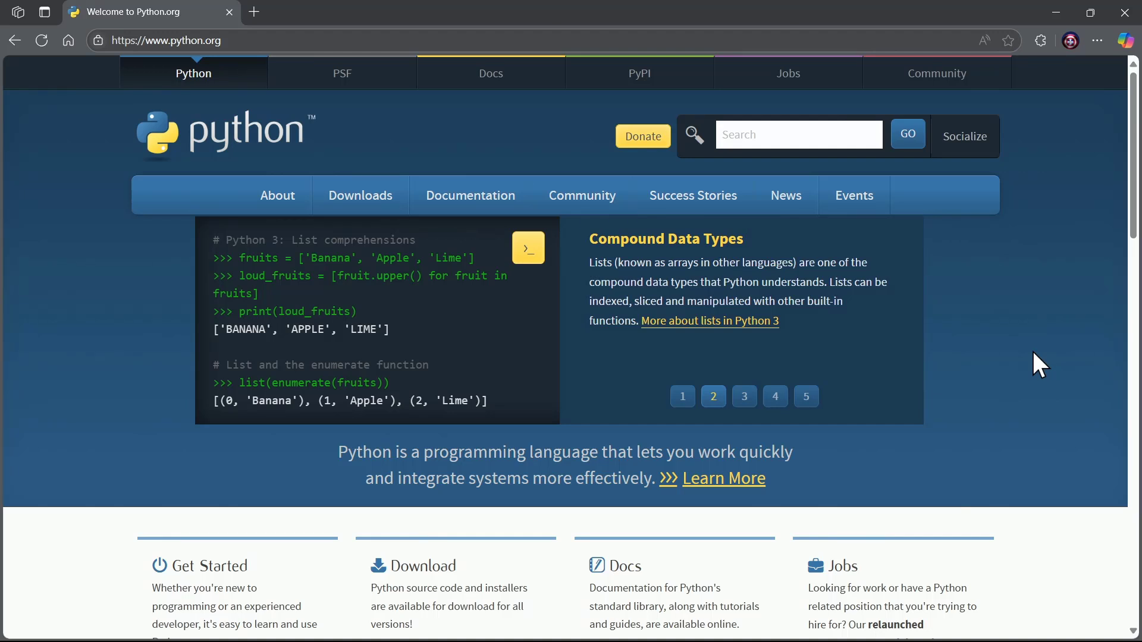
Open the Documentation dropdown in the python.org home page navigation bar
{"action": "left_click", "coordinate": [743, 396]}
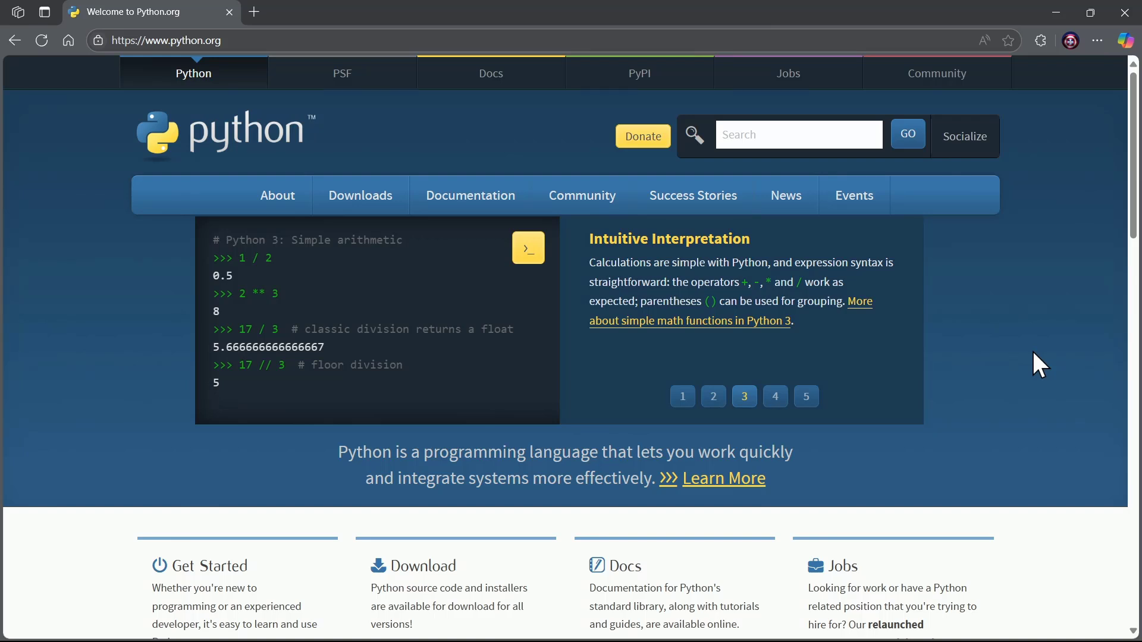
{"action": "left_click", "coordinate": [774, 396]}
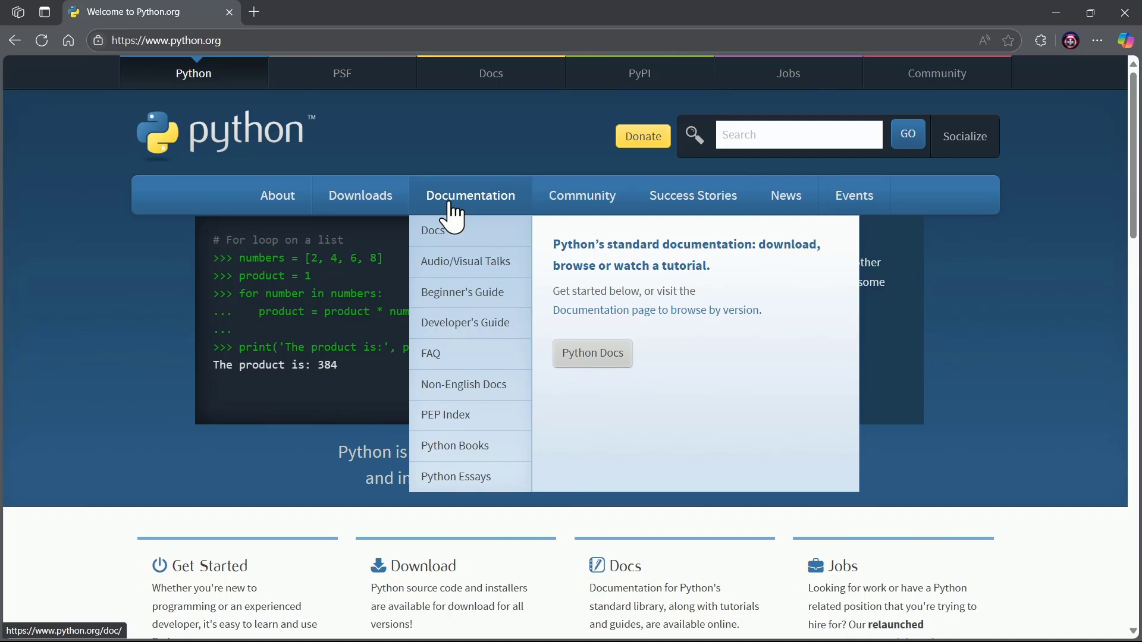
Choose PEP Index from the Documentation menu to reach the PEP 0 index page
{"action": "left_click", "coordinate": [434, 230]}
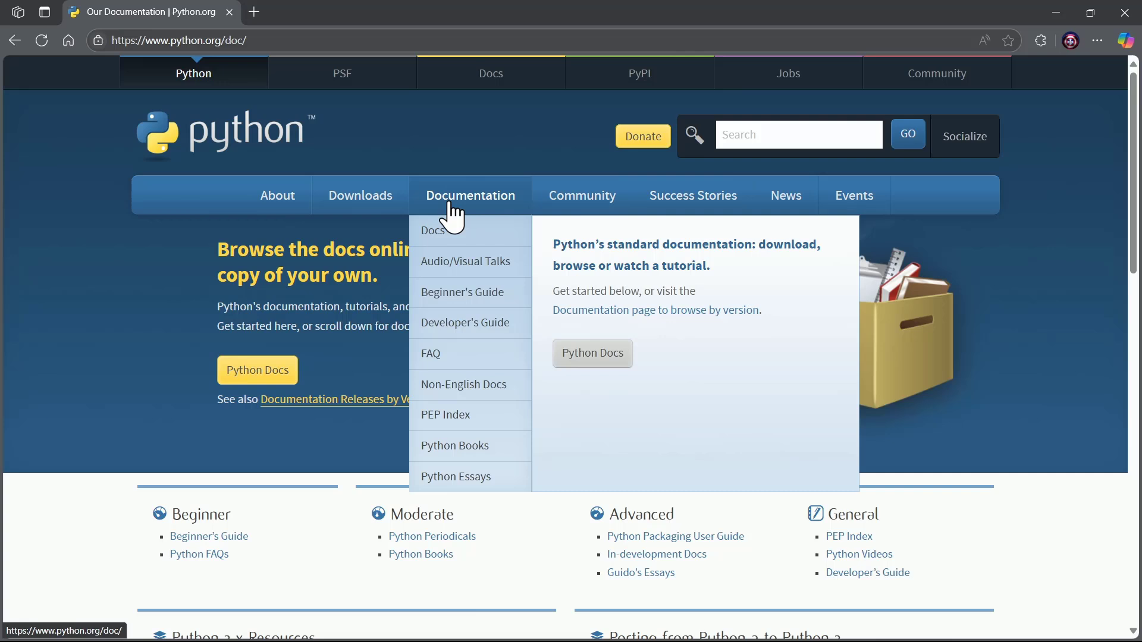
{"action": "mouse_move", "coordinate": [467, 262]}
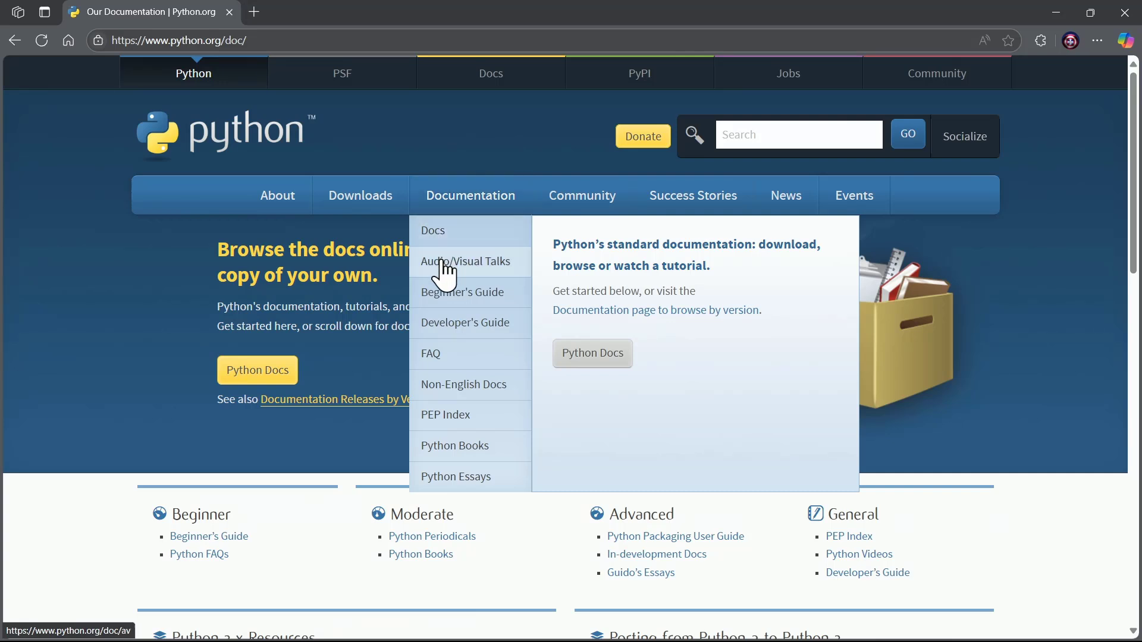
{"action": "mouse_move", "coordinate": [445, 422]}
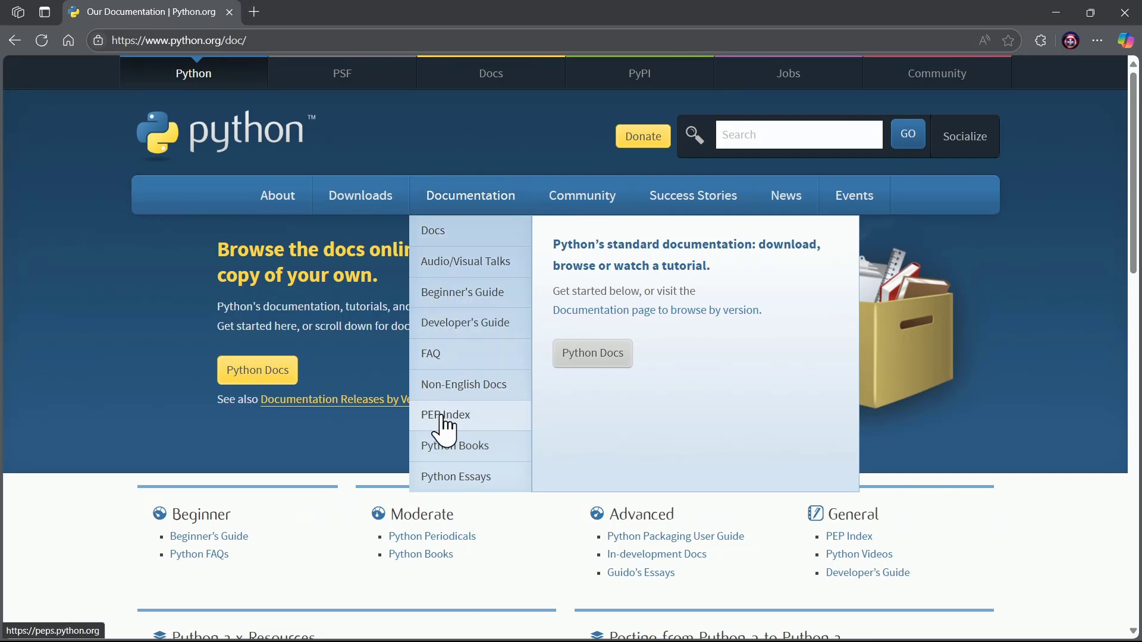
{"action": "left_click", "coordinate": [445, 415]}
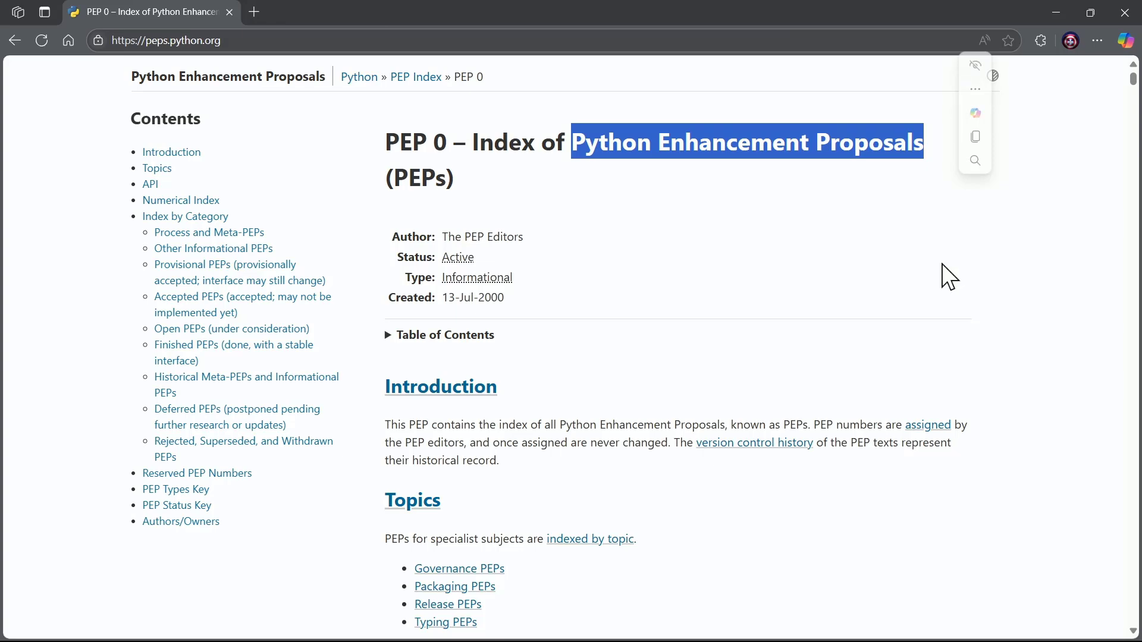
{"action": "scroll", "scroll_direction": "down", "scroll_amount": 3}
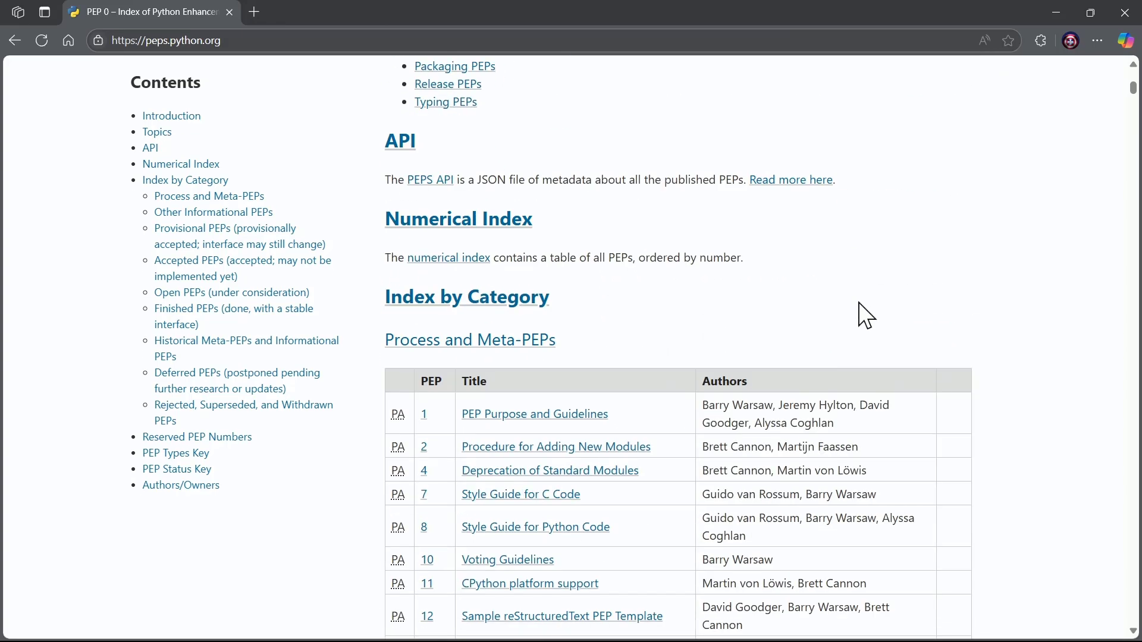
{"action": "scroll", "scroll_direction": "down", "scroll_amount": 3}
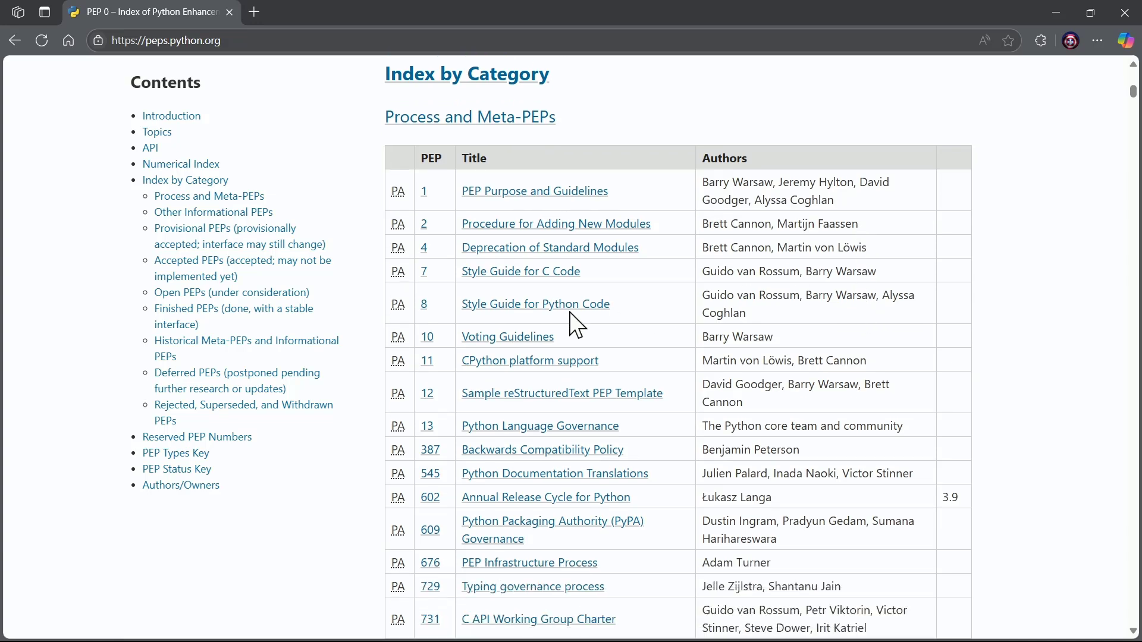
{"action": "mouse_move", "coordinate": [426, 306]}
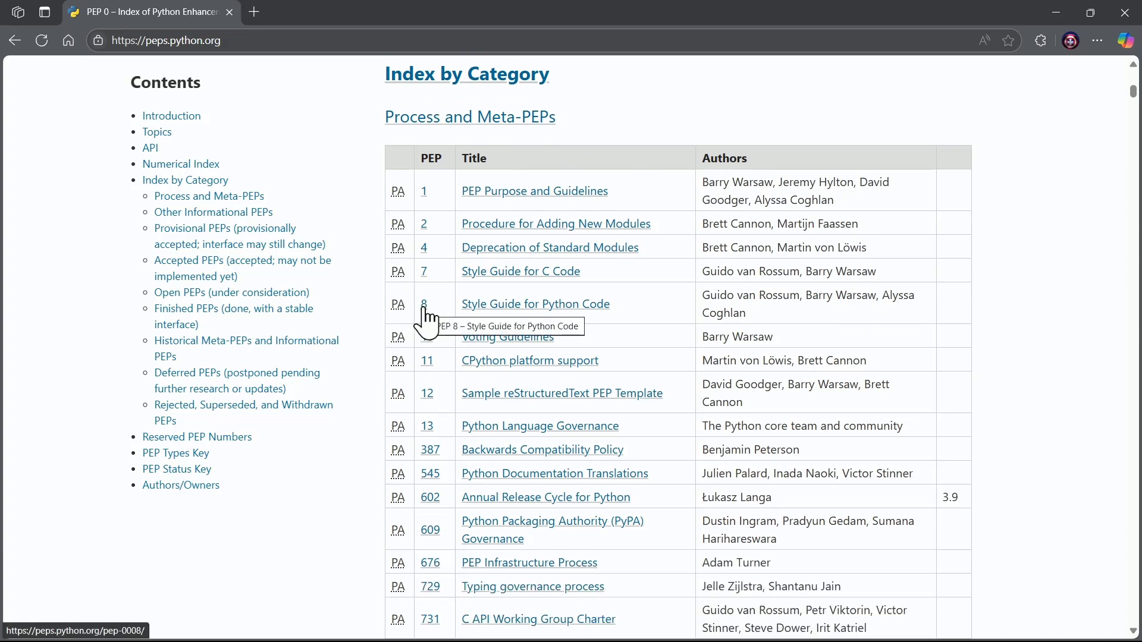
{"action": "mouse_move", "coordinate": [545, 314]}
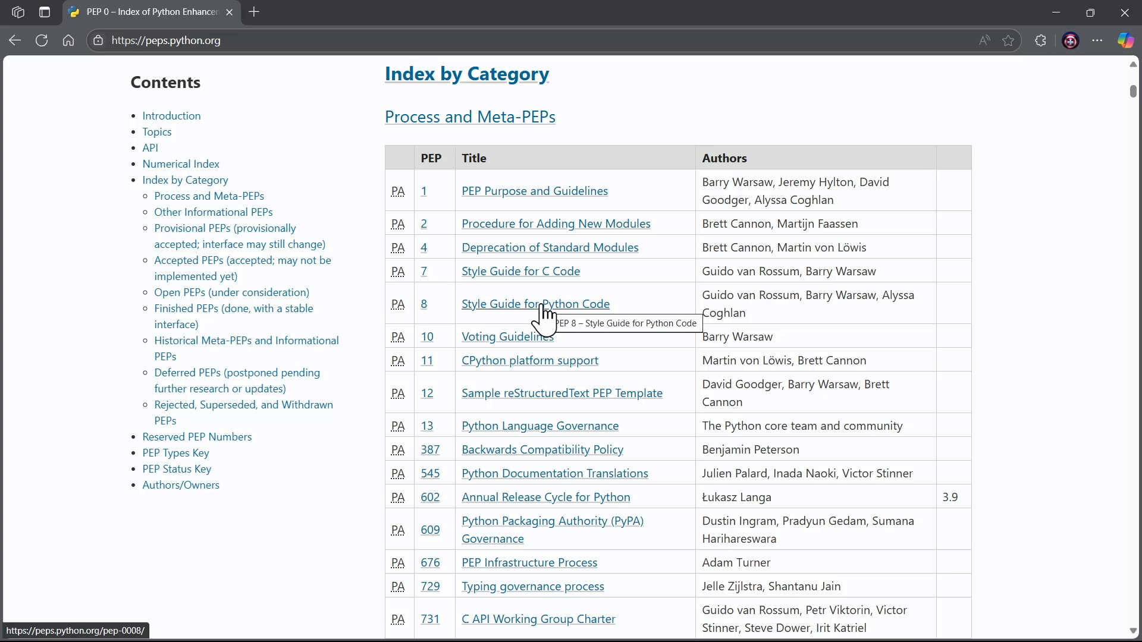
{"action": "mouse_move", "coordinate": [531, 317]}
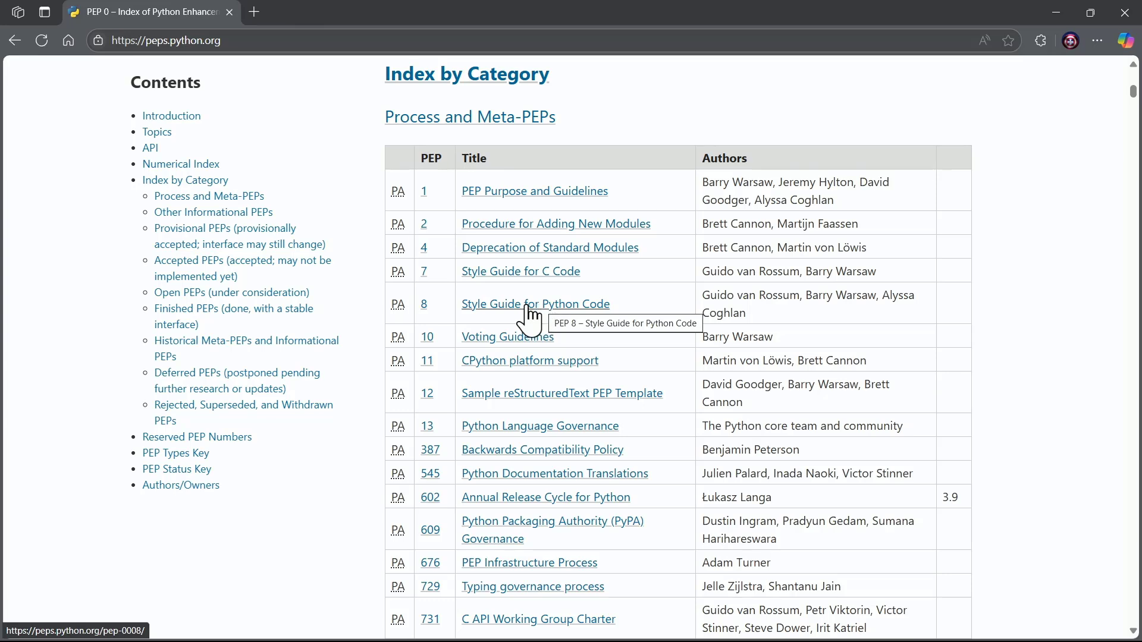
{"action": "mouse_move", "coordinate": [721, 292]}
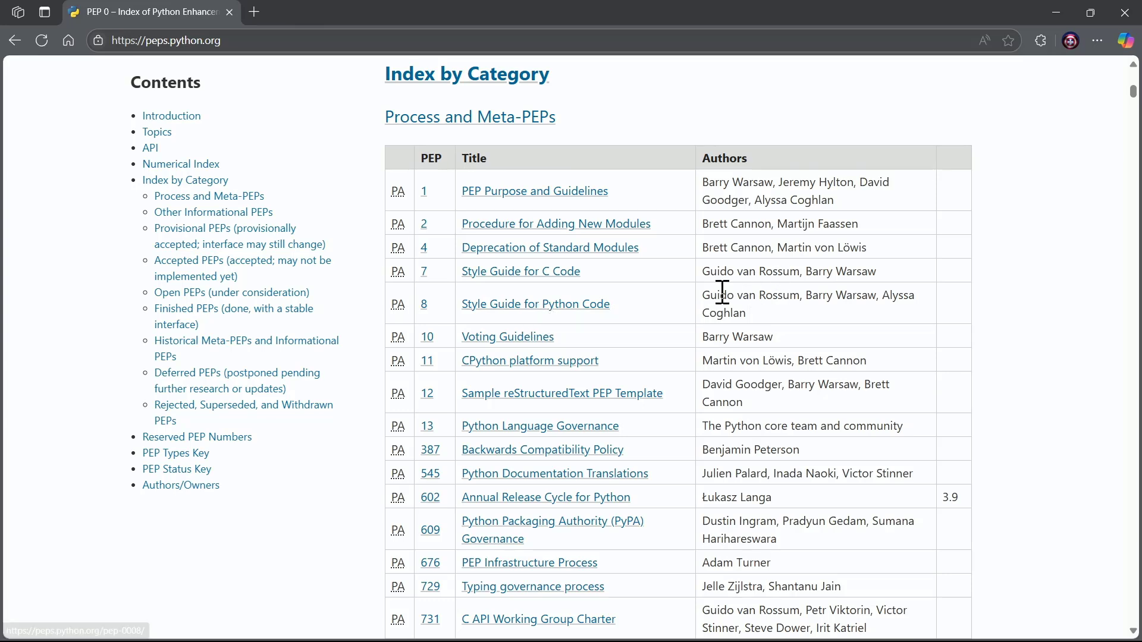
{"action": "double_click", "coordinate": [749, 295]}
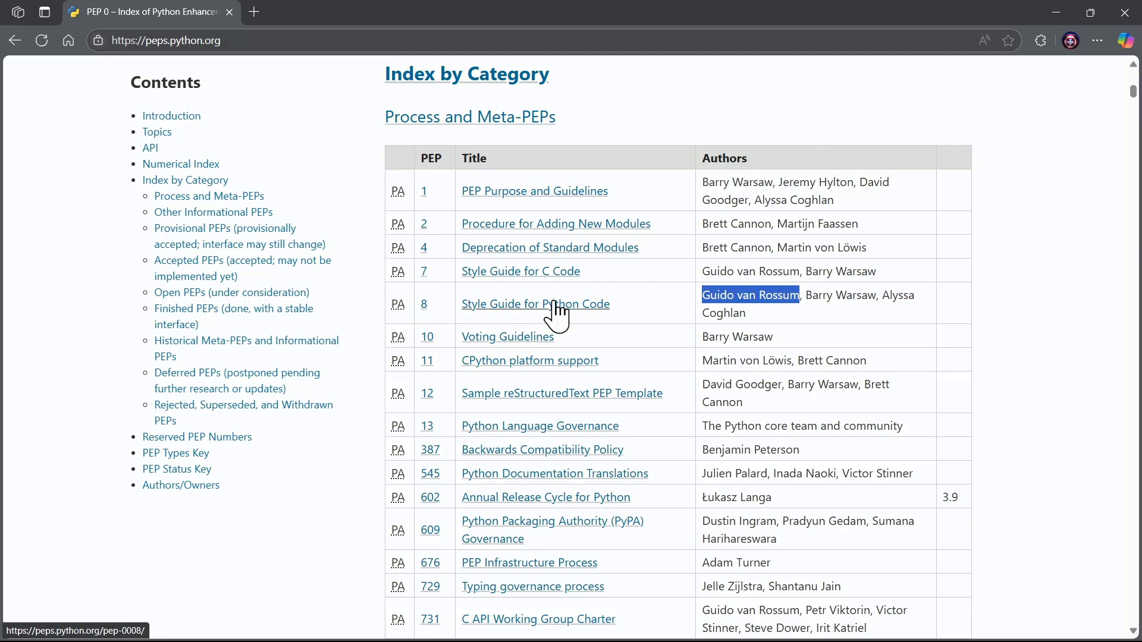
Open 'PEP 8 – Style Guide for Python Code', then expand and browse its Table of Contents
{"action": "left_click", "coordinate": [534, 304]}
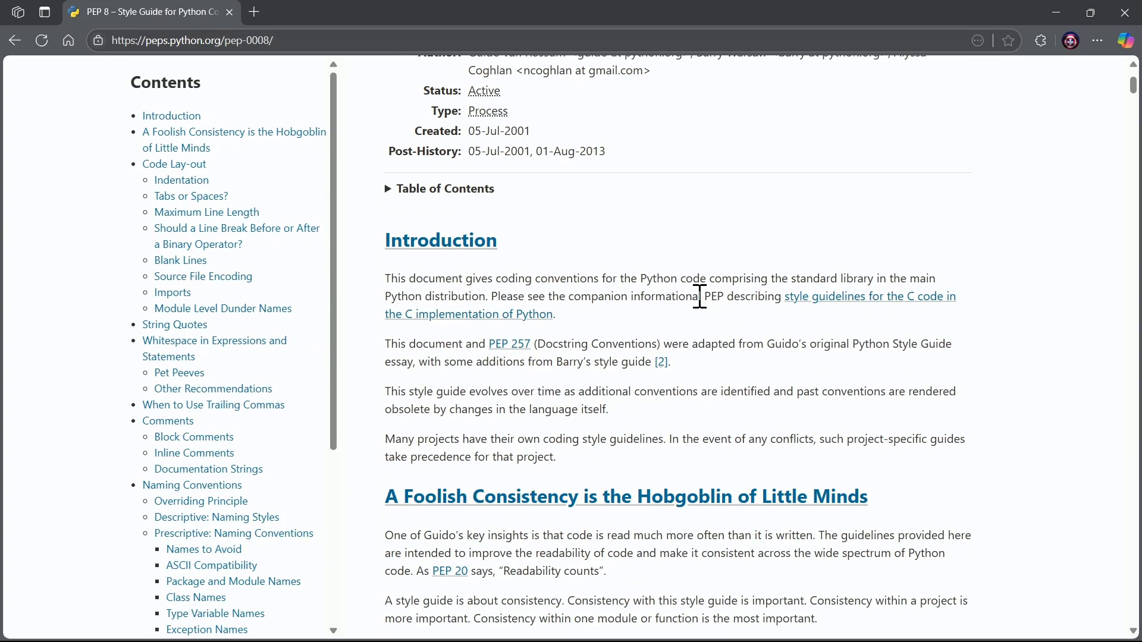
{"action": "scroll", "scroll_direction": "up", "scroll_amount": 3}
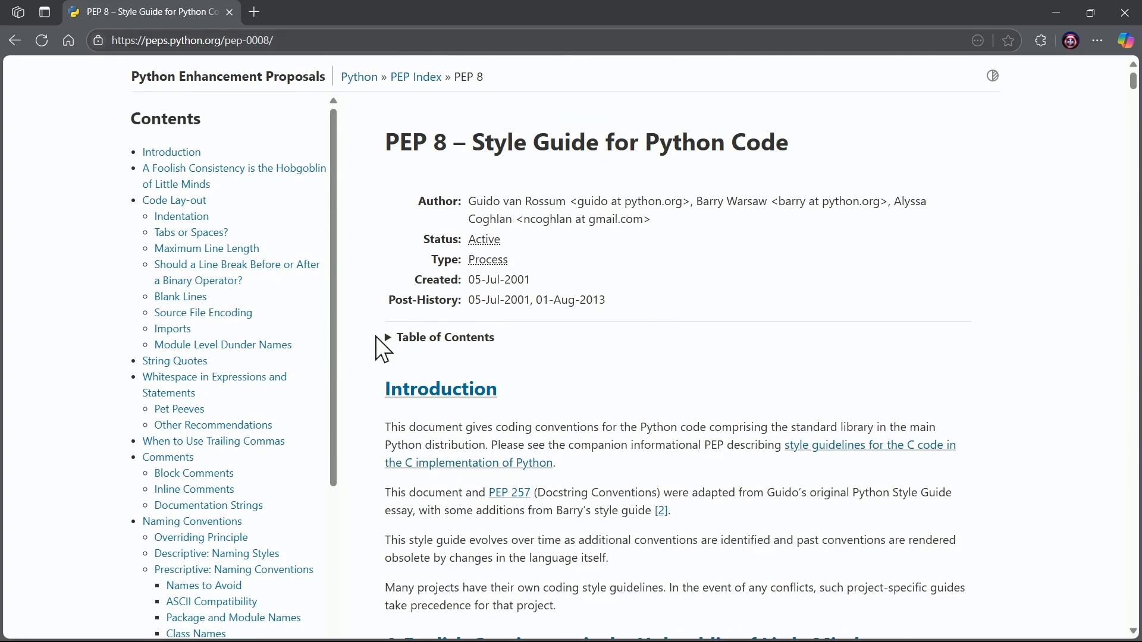
{"action": "mouse_move", "coordinate": [445, 337]}
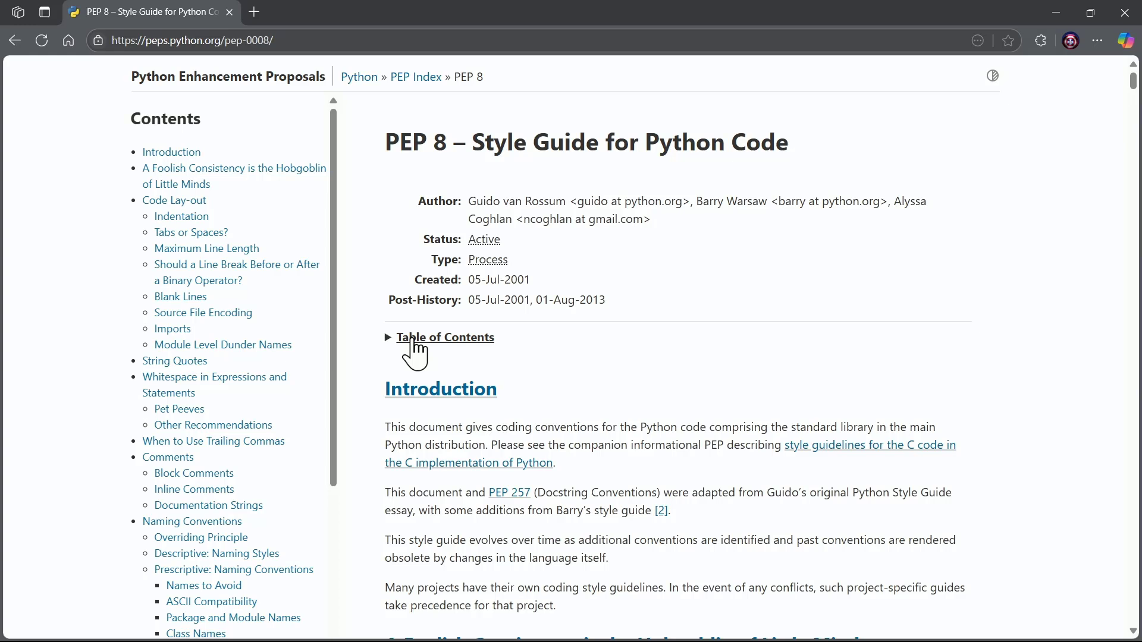
{"action": "left_click", "coordinate": [389, 337]}
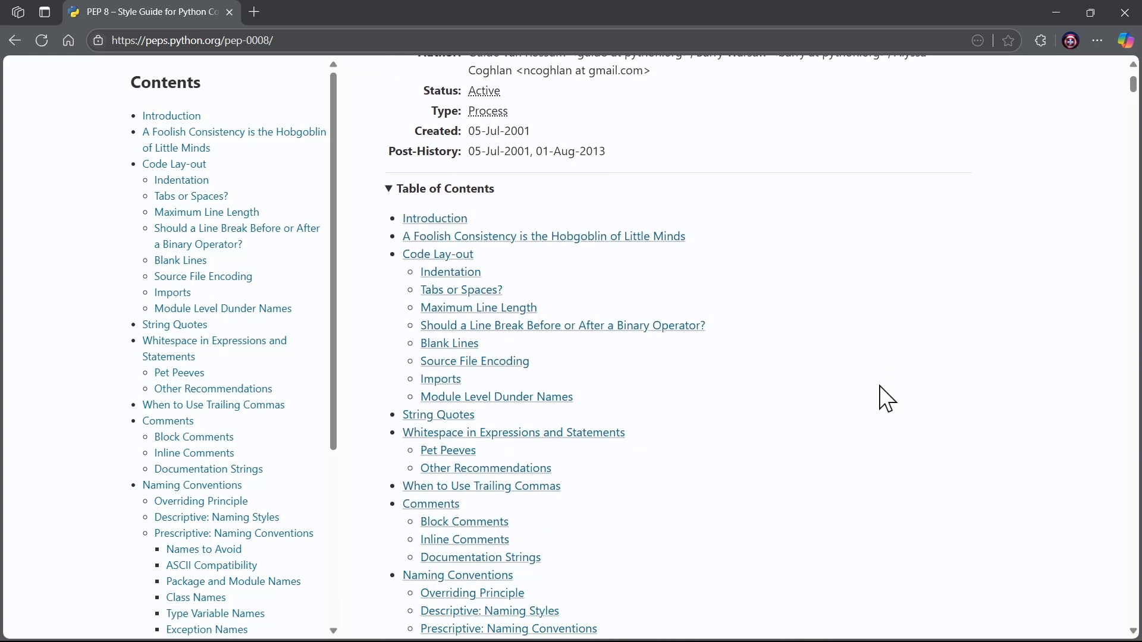
{"action": "scroll", "scroll_direction": "down", "scroll_amount": 3}
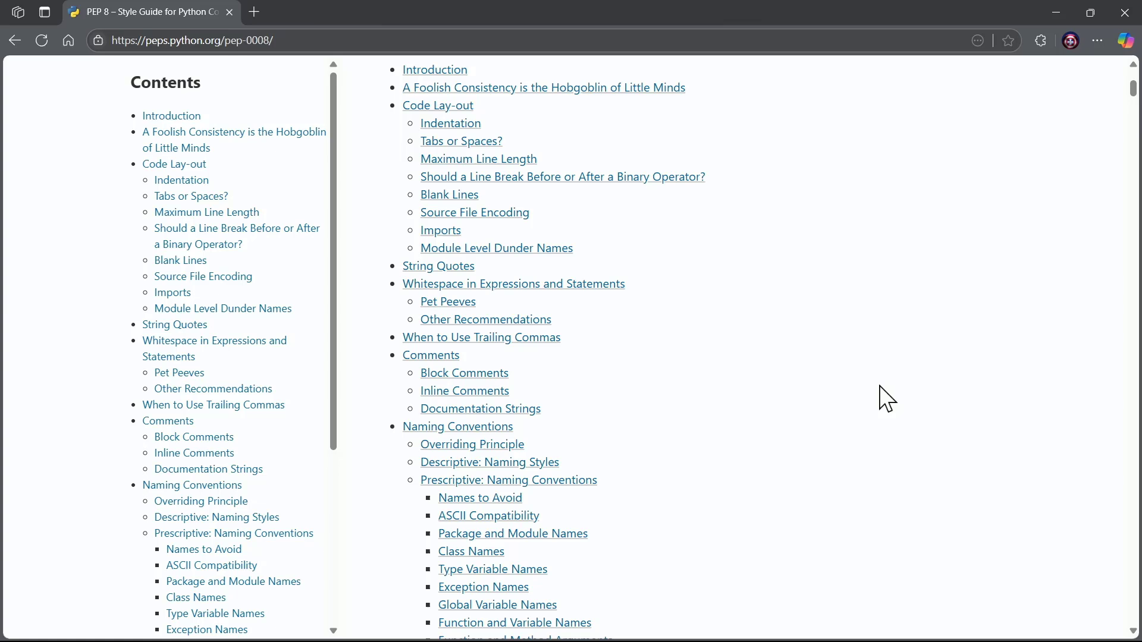
{"action": "scroll", "scroll_direction": "down", "scroll_amount": 3}
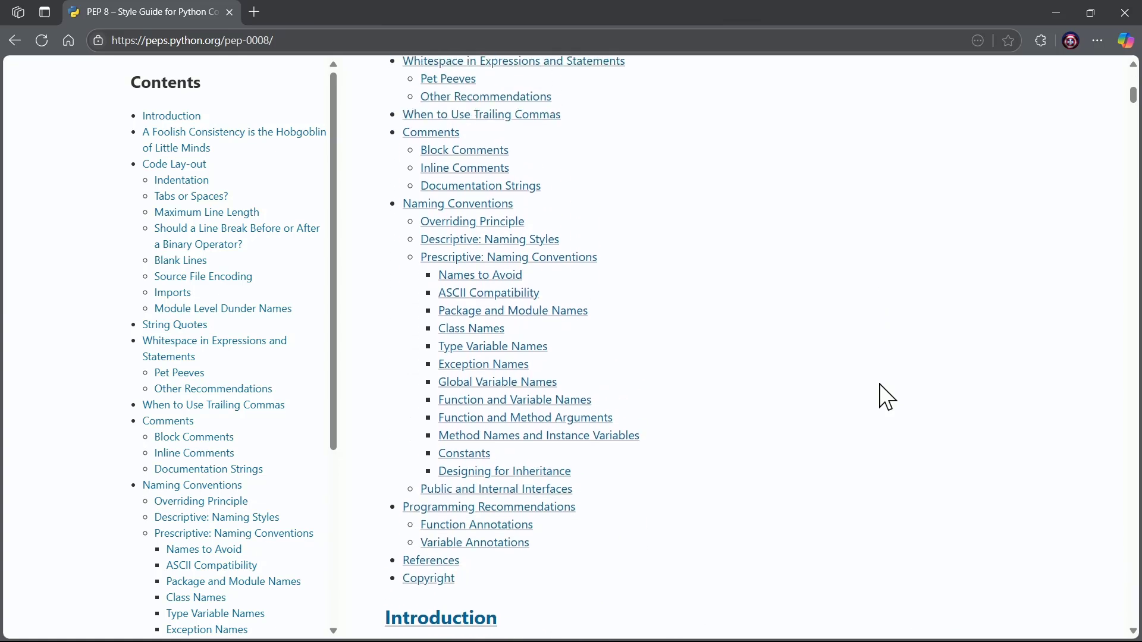
{"action": "scroll", "scroll_direction": "up", "scroll_amount": 3}
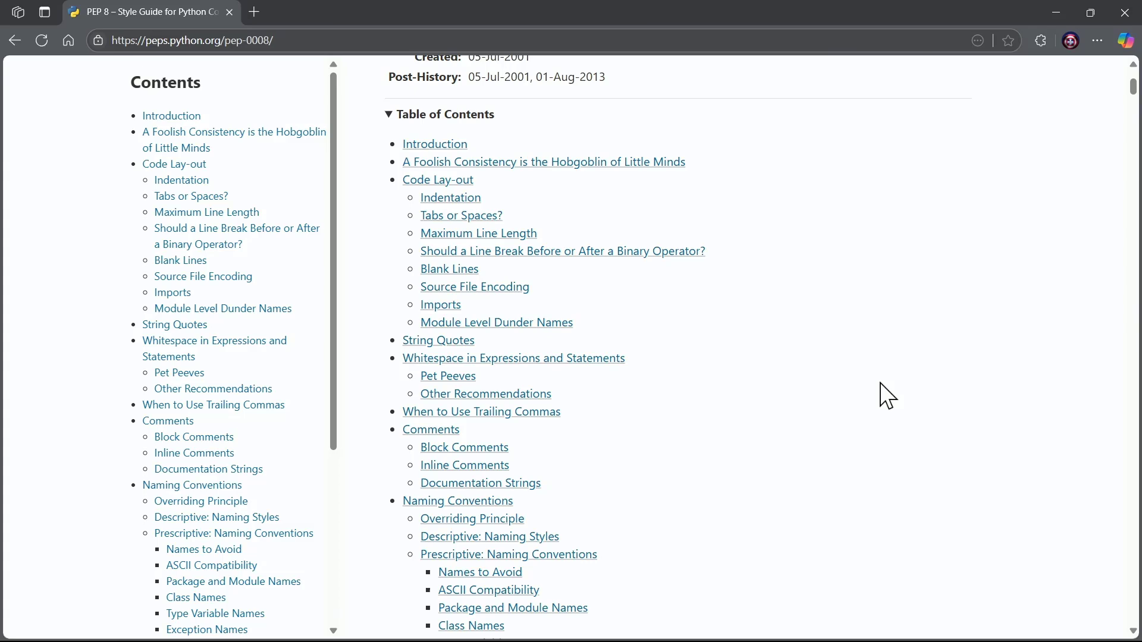
{"action": "mouse_move", "coordinate": [768, 257]}
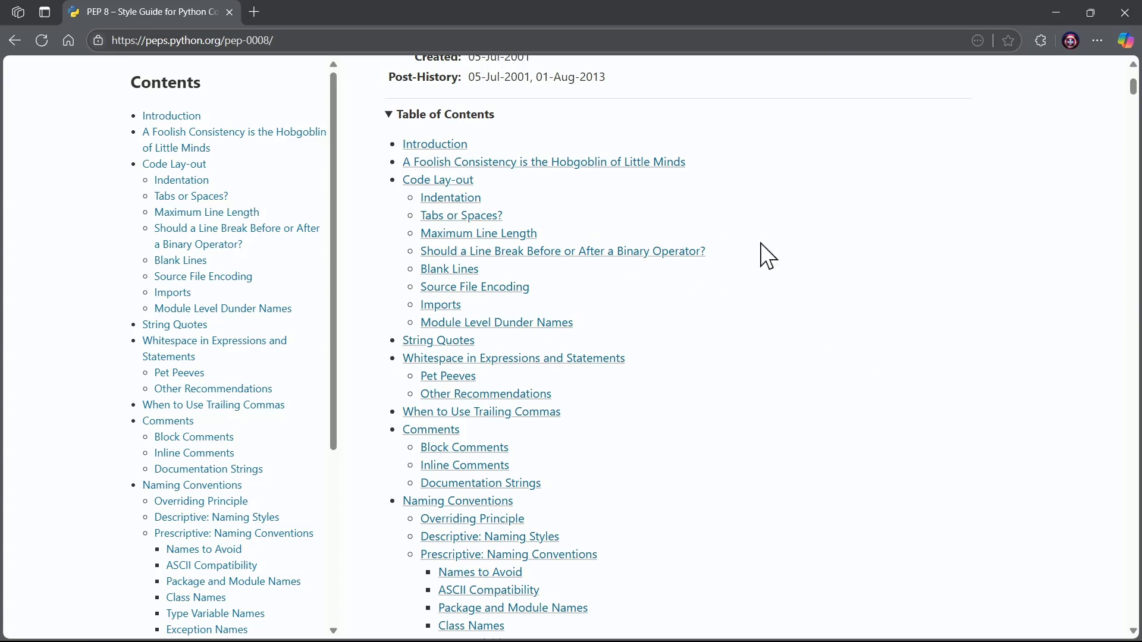
{"action": "scroll", "scroll_direction": "up", "scroll_amount": 3}
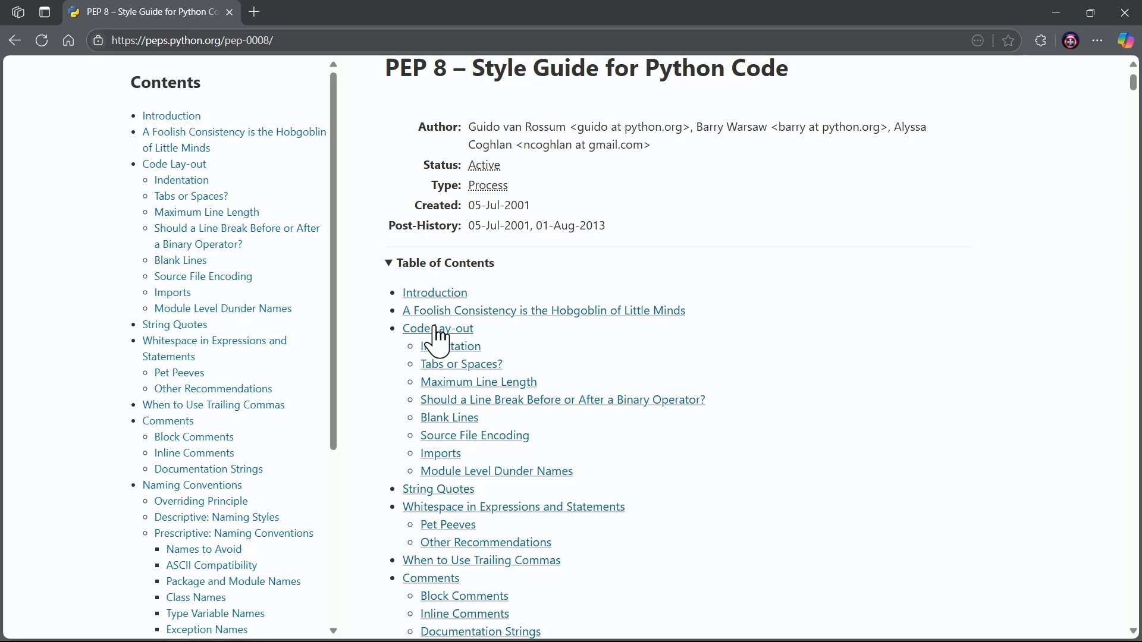
{"action": "mouse_move", "coordinate": [450, 346]}
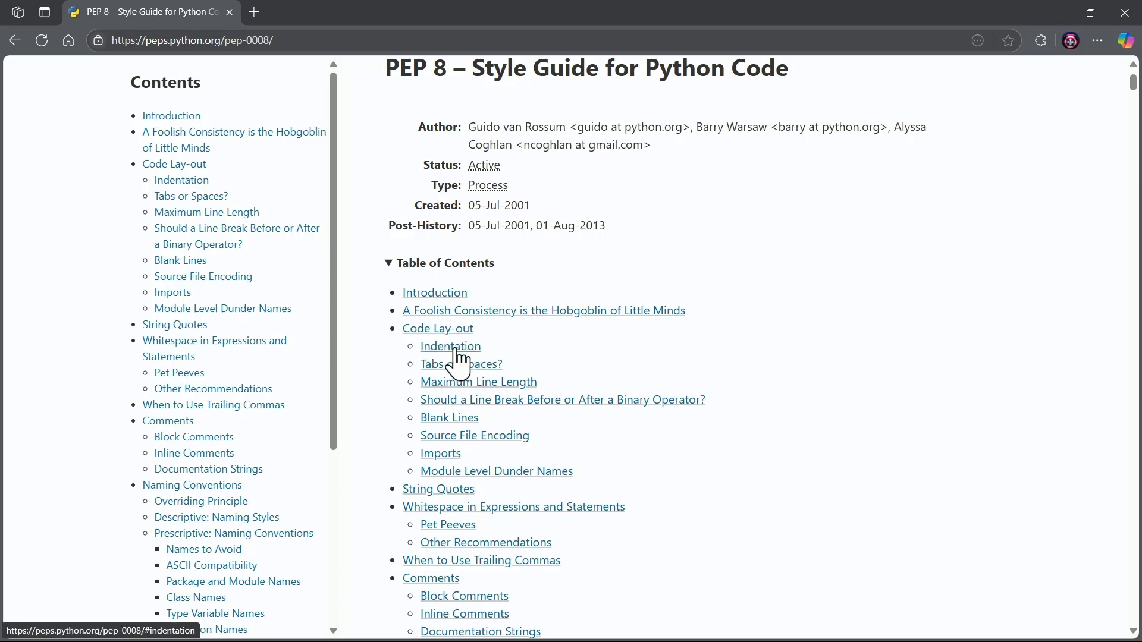
Jump to the Indentation section, read it, and scroll back toward the contents
{"action": "left_click", "coordinate": [450, 346]}
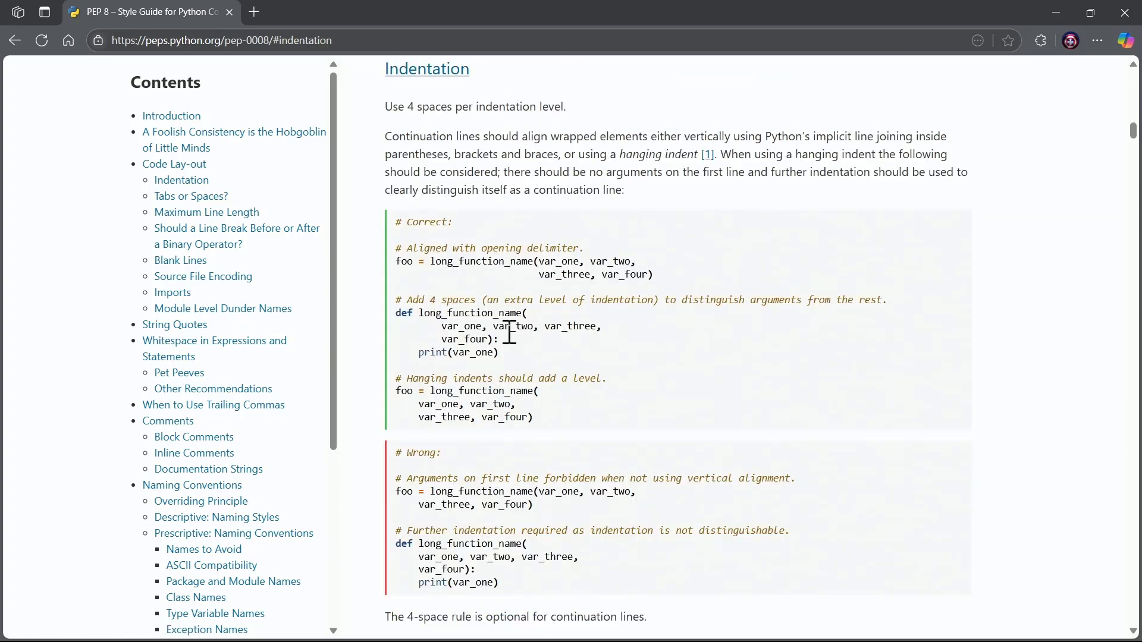
{"action": "left_click_drag", "start_coordinate": [385, 106], "coordinate": [522, 106]}
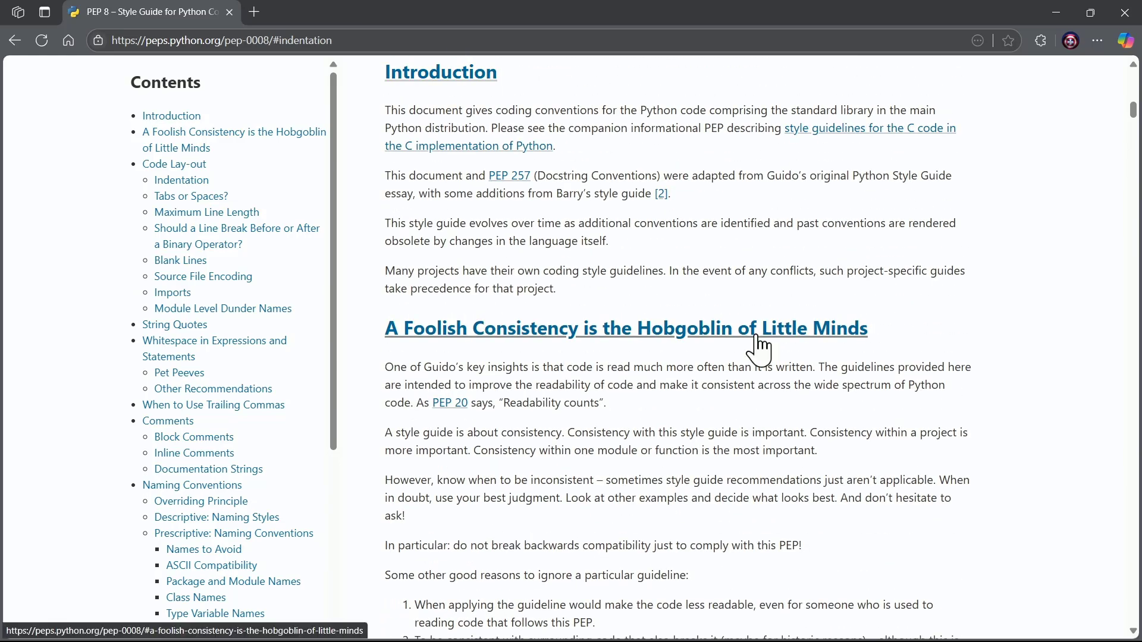
{"action": "scroll", "scroll_direction": "down", "scroll_amount": 3}
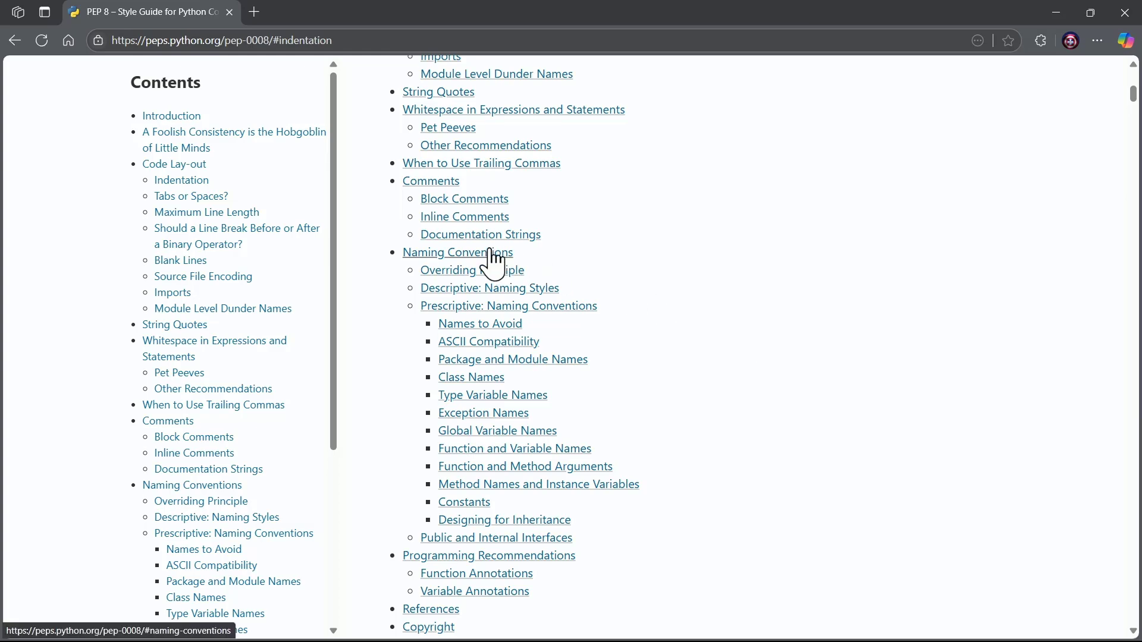
Jump to Naming Conventions, then switch to the PowerPoint presentation from the taskbar
{"action": "left_click", "coordinate": [457, 252]}
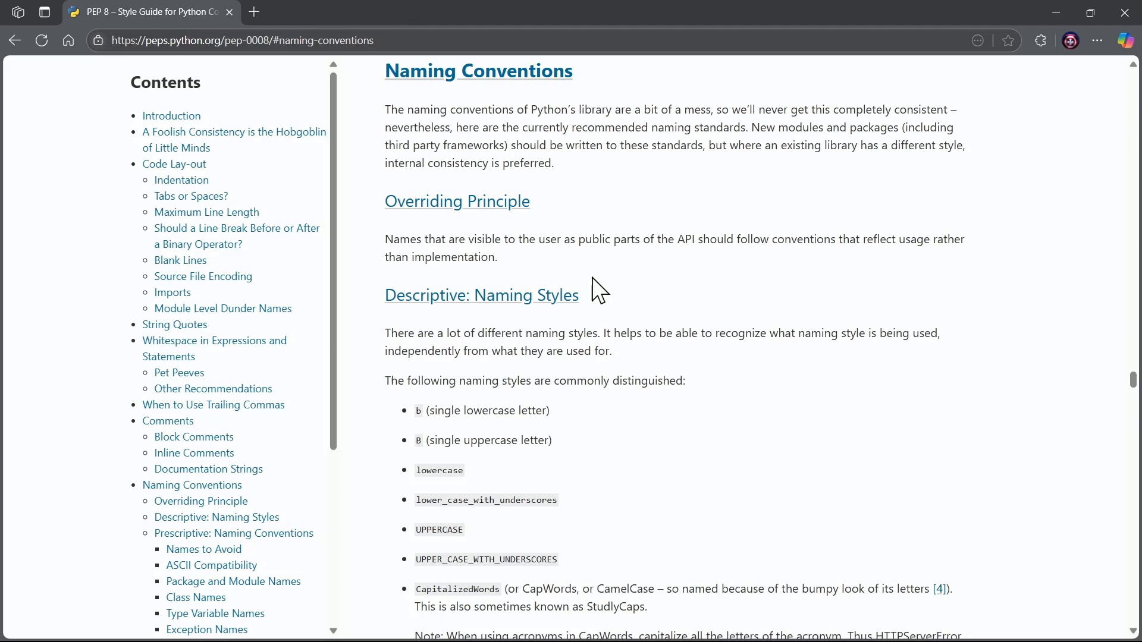
{"action": "mouse_move", "coordinate": [1054, 13]}
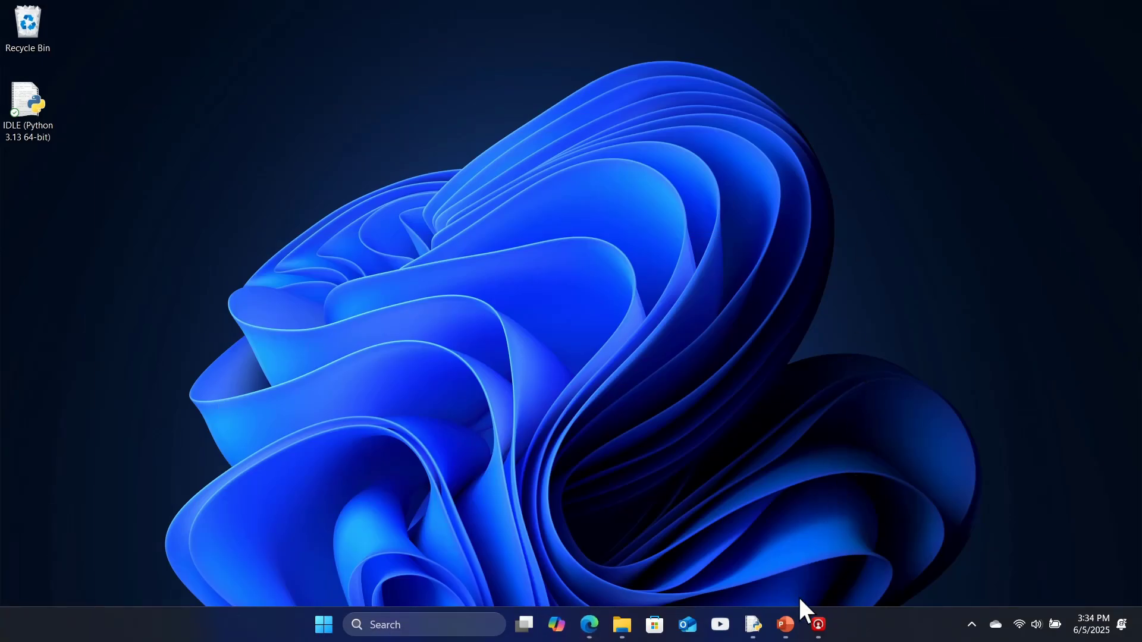
{"action": "left_click", "coordinate": [784, 623]}
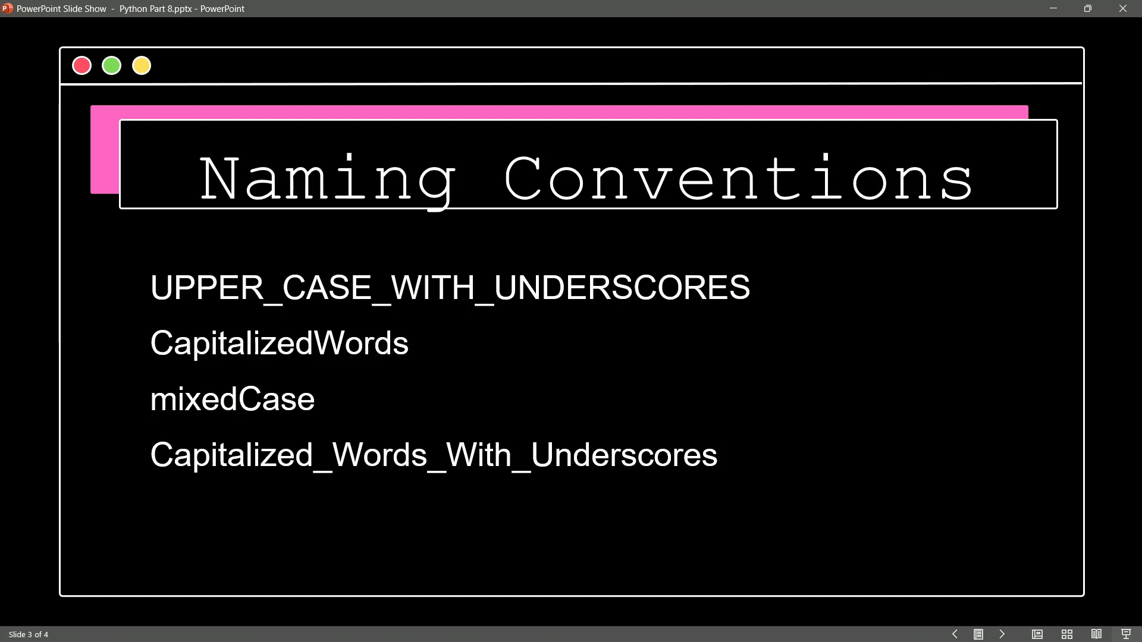
Put away the Naming Conventions slide show to reveal the desktop
{"action": "left_click", "coordinate": [1002, 635]}
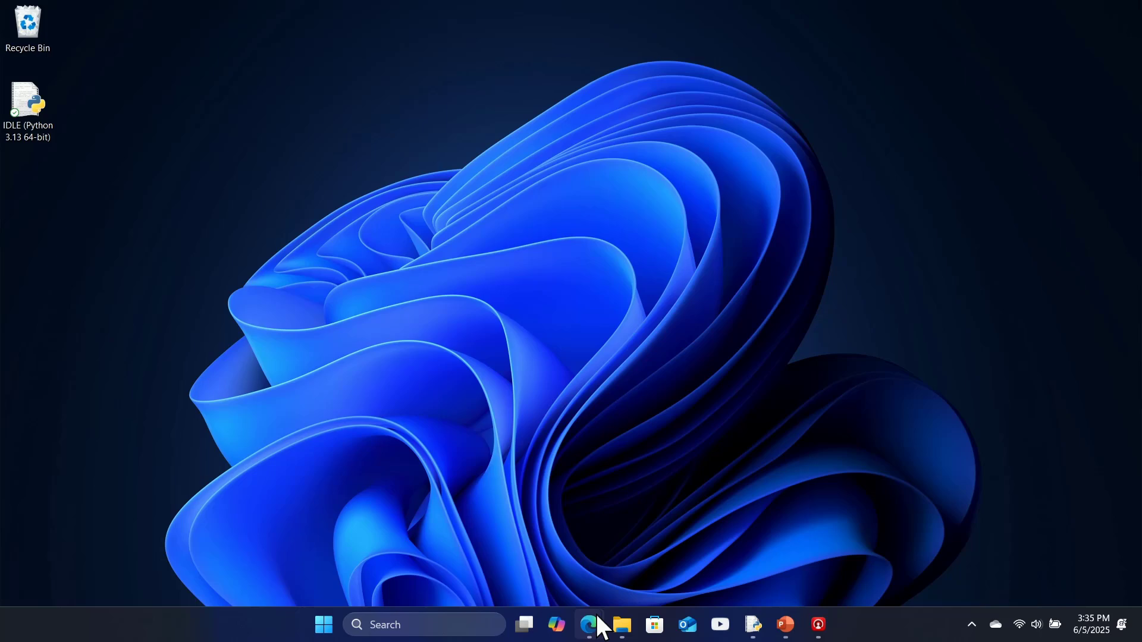
{"action": "mouse_move", "coordinate": [672, 564]}
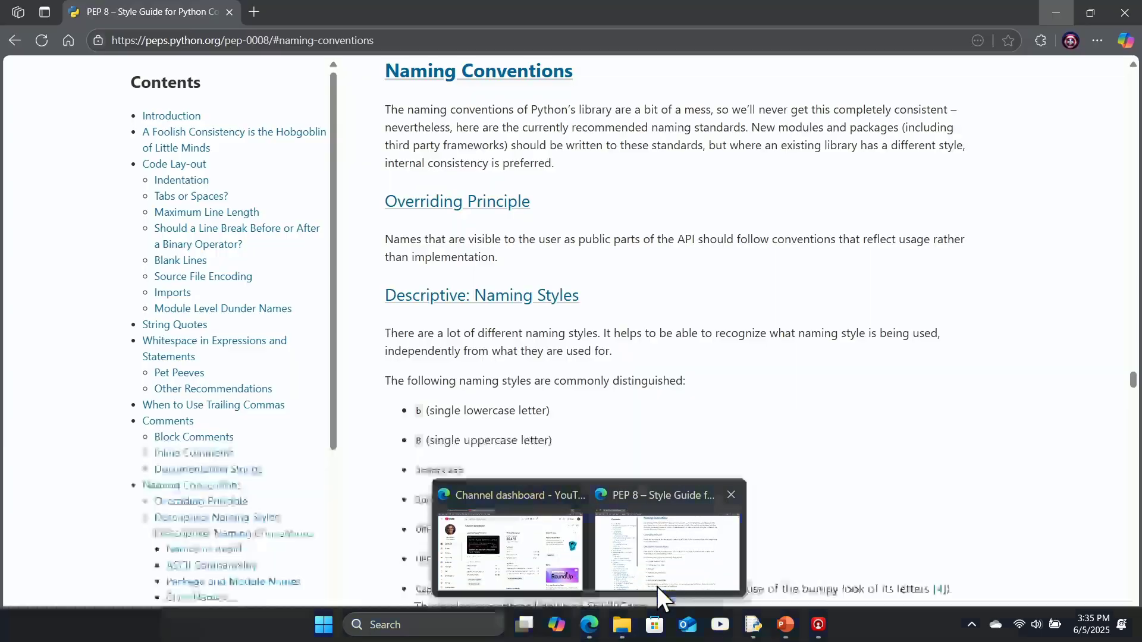
{"action": "mouse_move", "coordinate": [644, 517]}
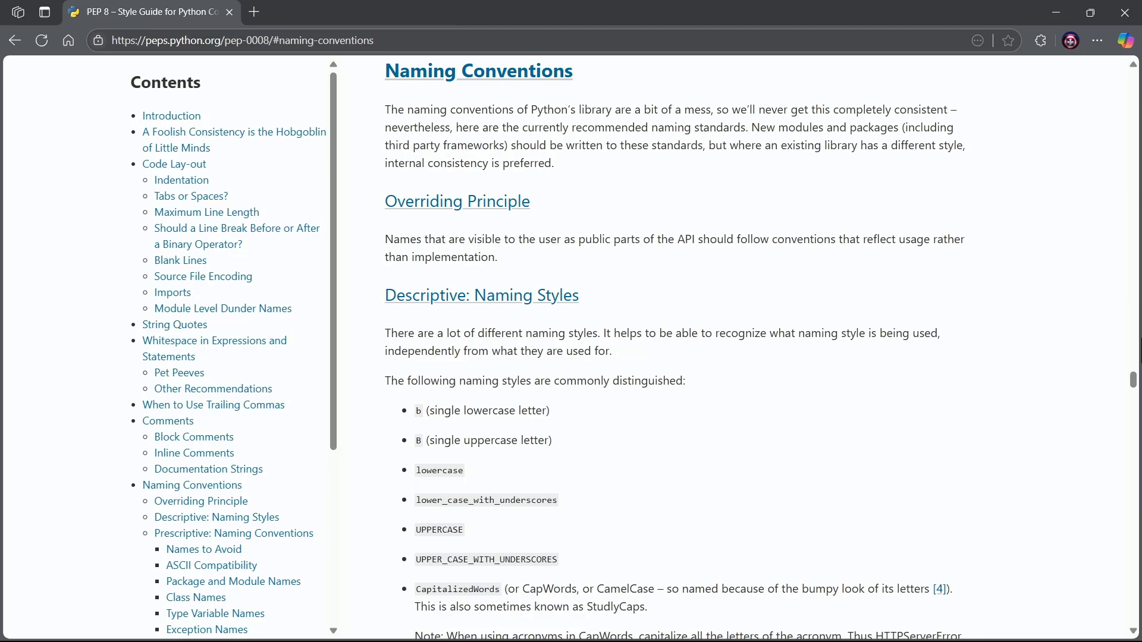
Scroll through Naming Conventions past Constants, Designing for Inheritance, and Public and Internal Interfaces
{"action": "scroll", "scroll_direction": "up", "scroll_amount": 3}
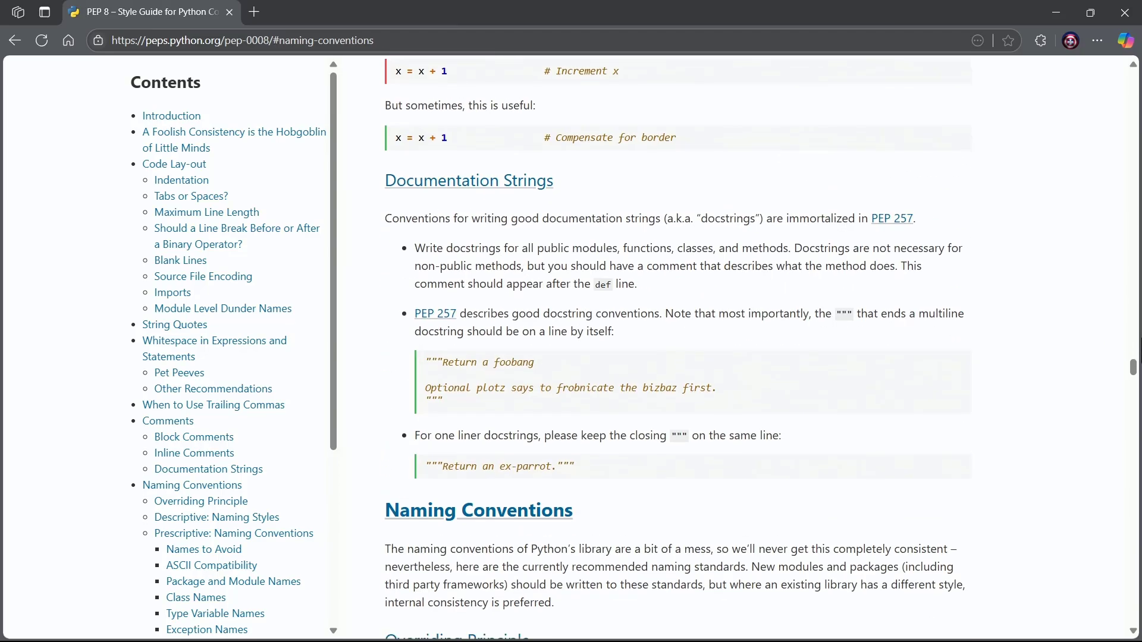
{"action": "scroll", "scroll_direction": "down", "scroll_amount": 3}
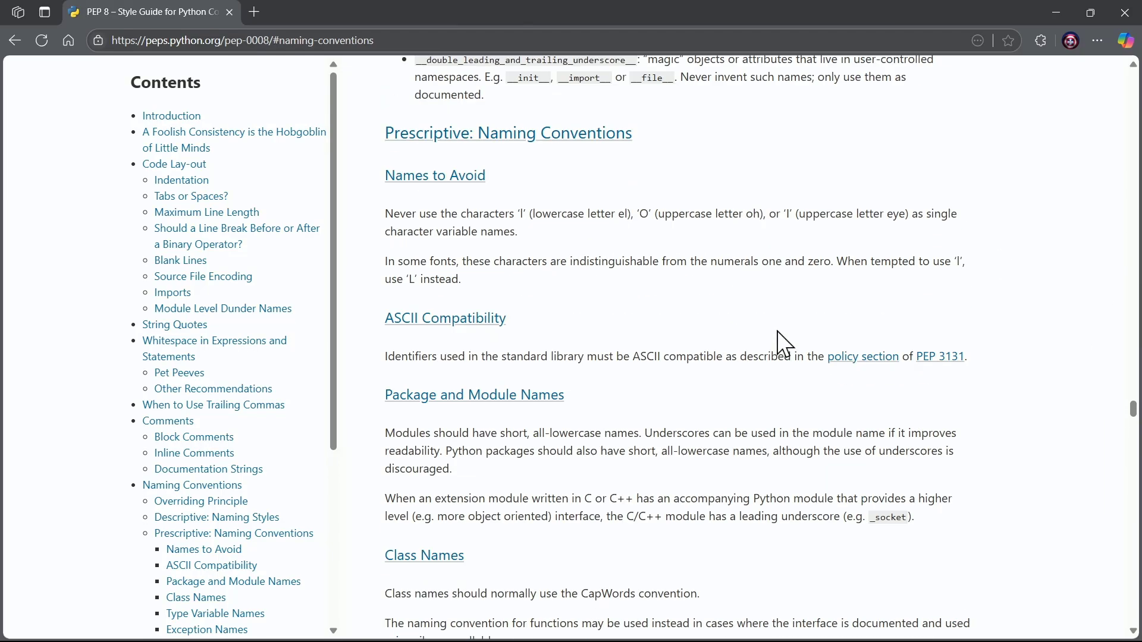
{"action": "scroll", "scroll_direction": "down", "scroll_amount": 3}
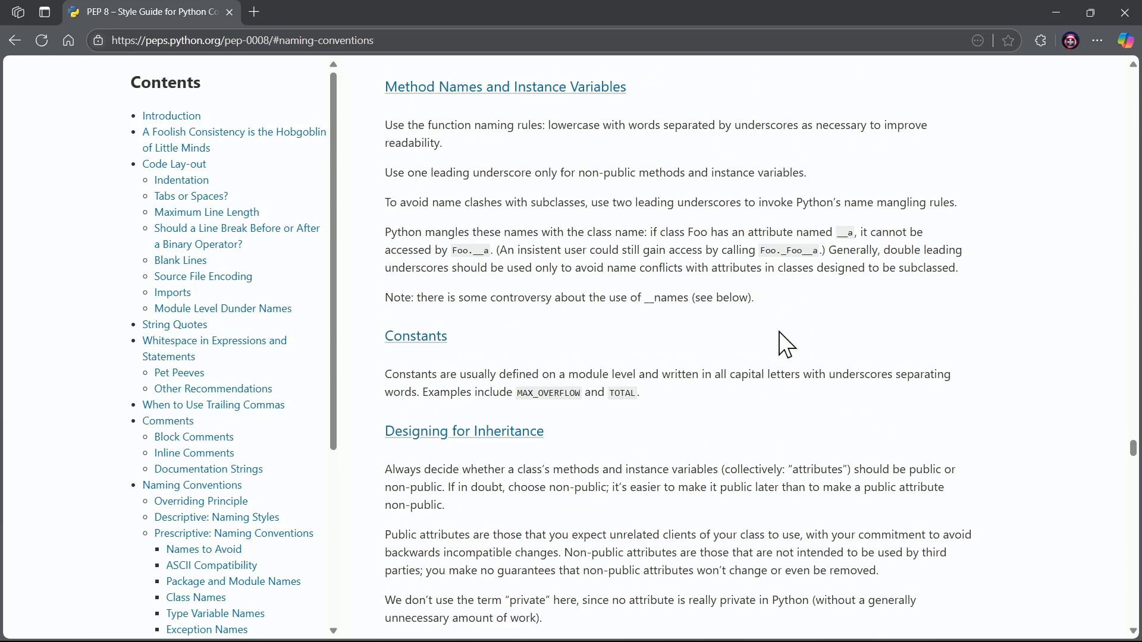
{"action": "scroll", "scroll_direction": "down", "scroll_amount": 3}
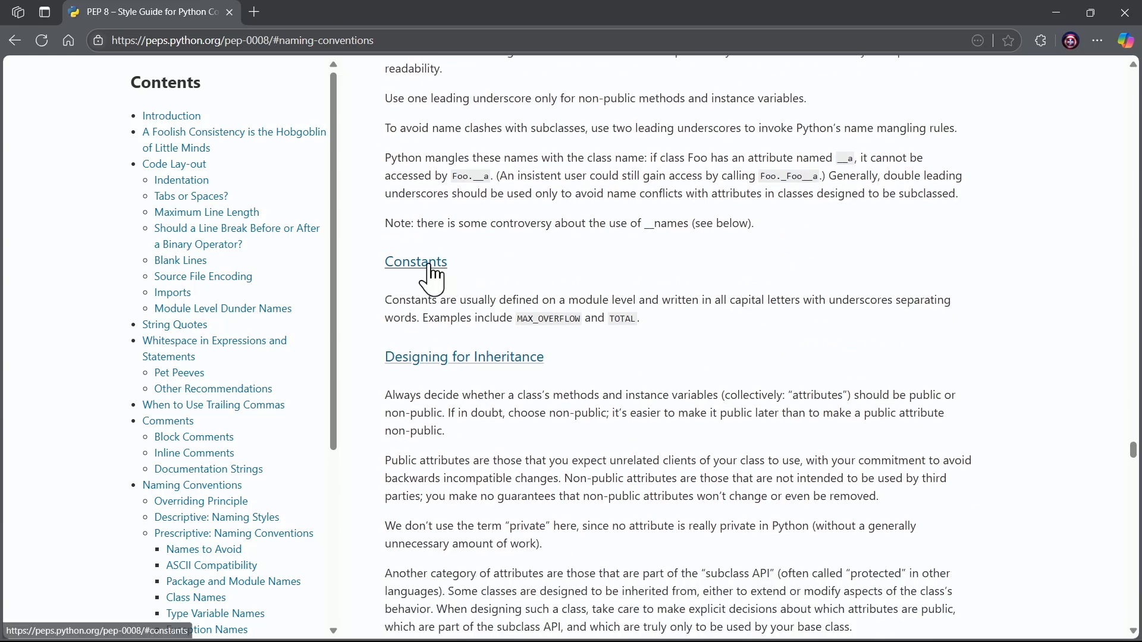
{"action": "scroll", "scroll_direction": "down", "scroll_amount": 3}
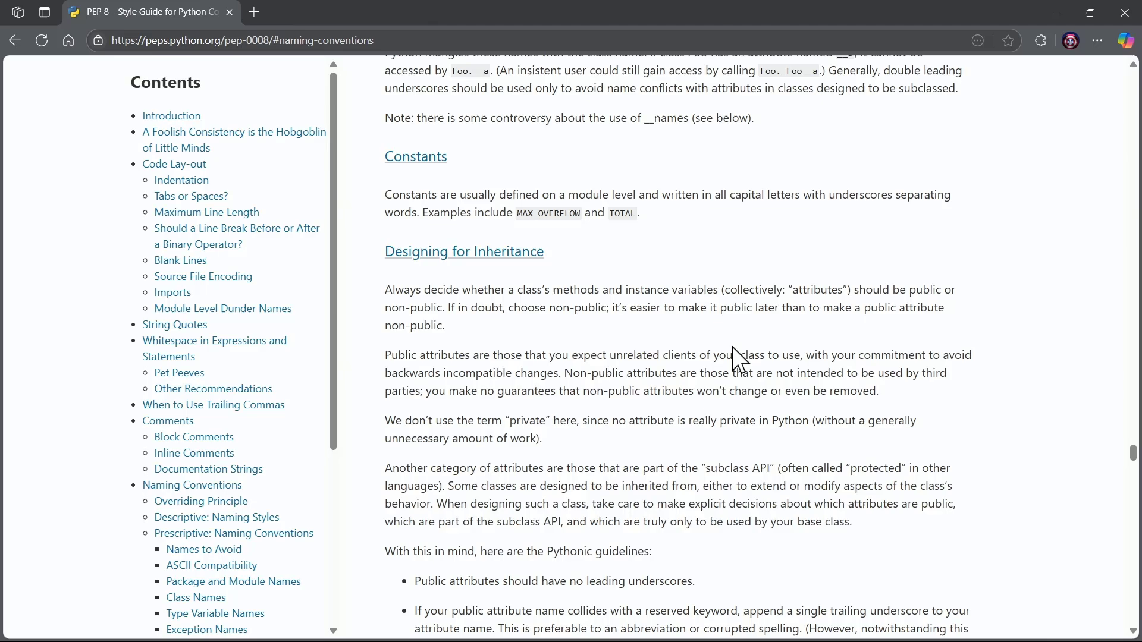
{"action": "scroll", "scroll_direction": "down", "scroll_amount": 3}
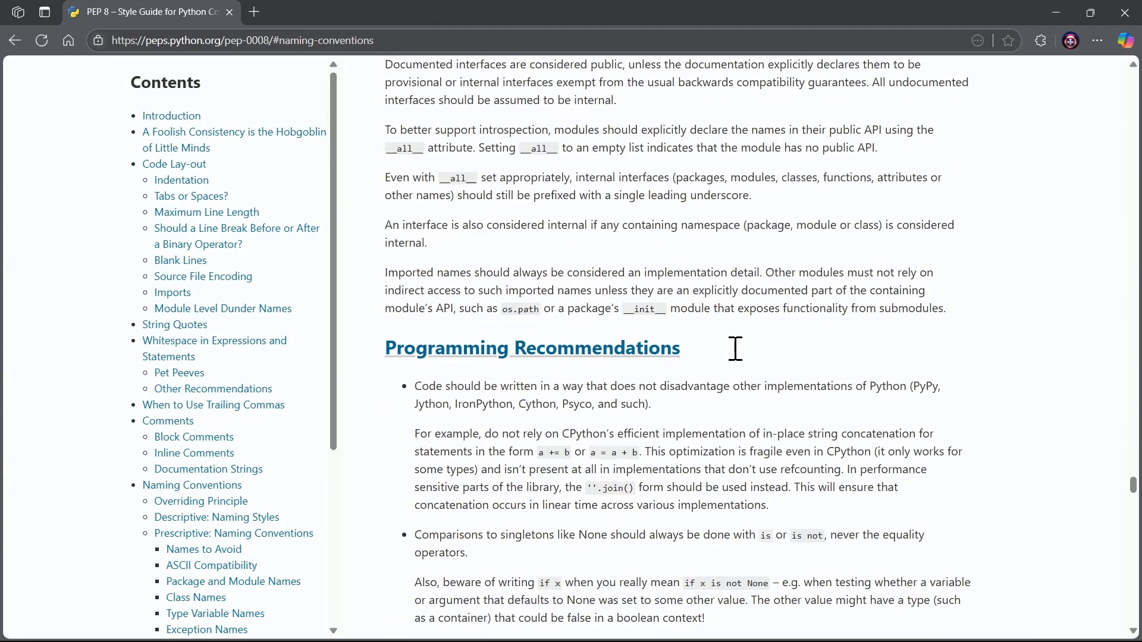
{"action": "scroll", "scroll_direction": "up", "scroll_amount": 3}
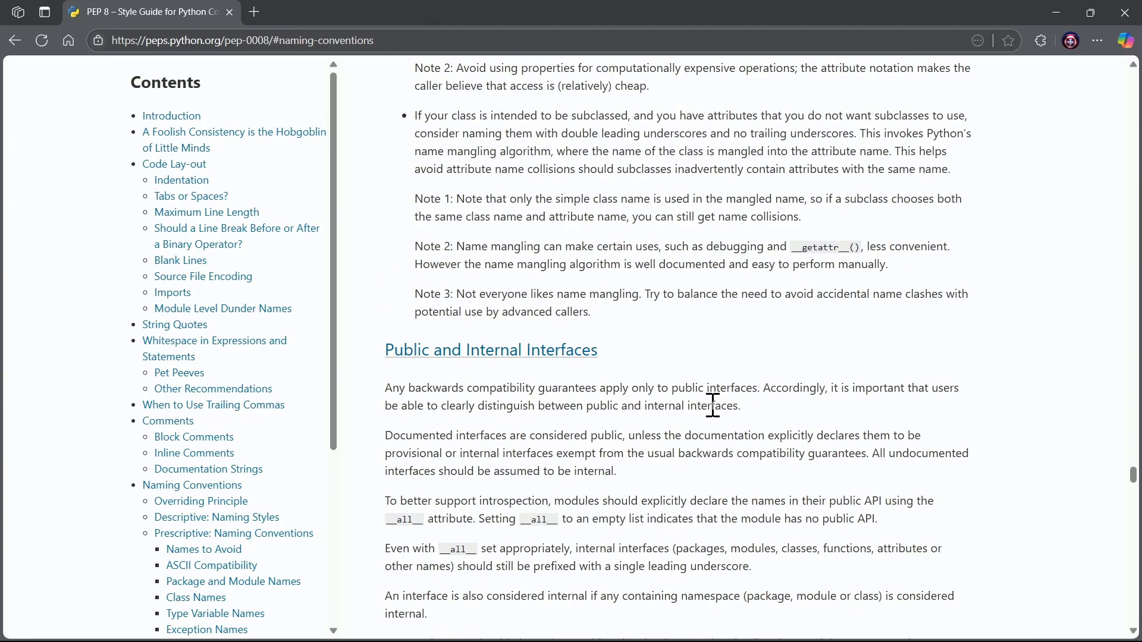
{"action": "scroll", "scroll_direction": "up", "scroll_amount": 3}
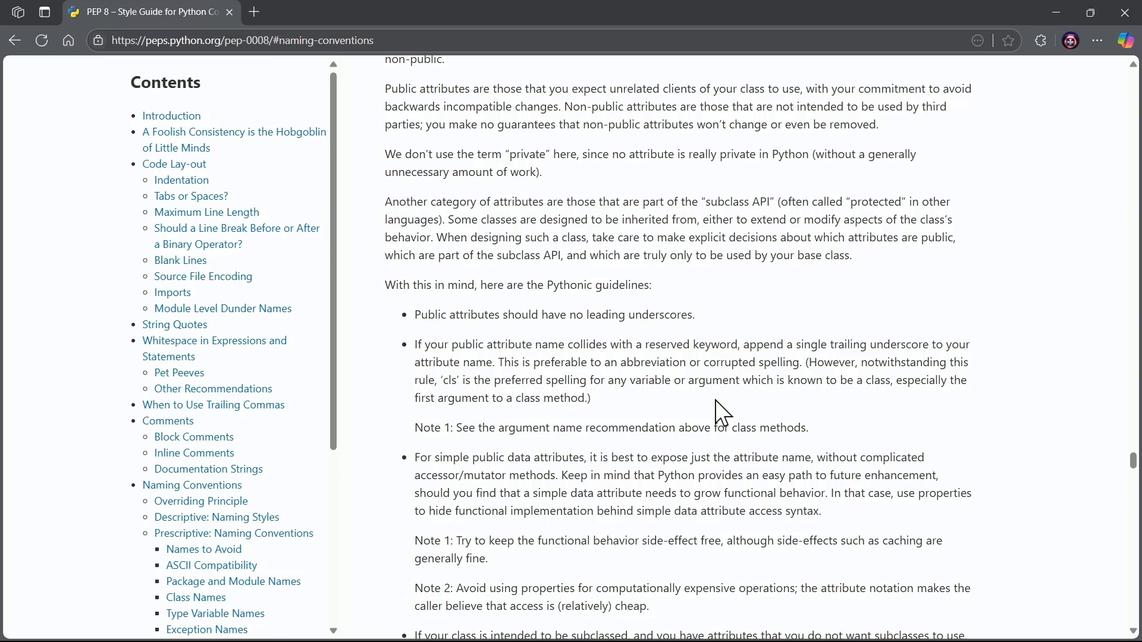
{"action": "scroll", "scroll_direction": "down", "scroll_amount": 3}
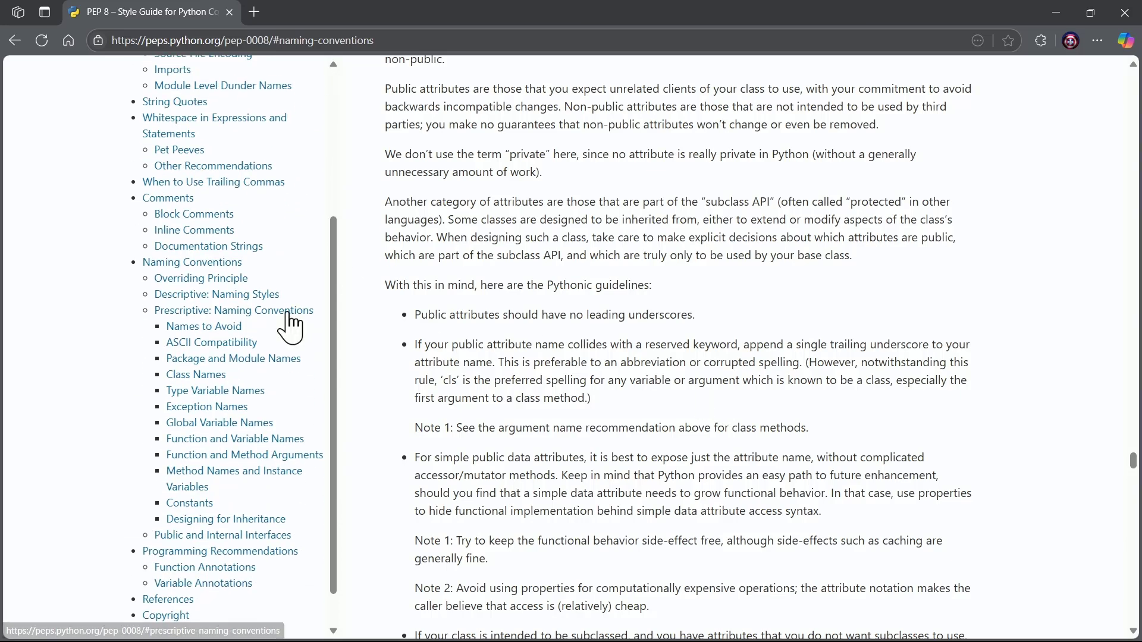
{"action": "mouse_move", "coordinate": [164, 406]}
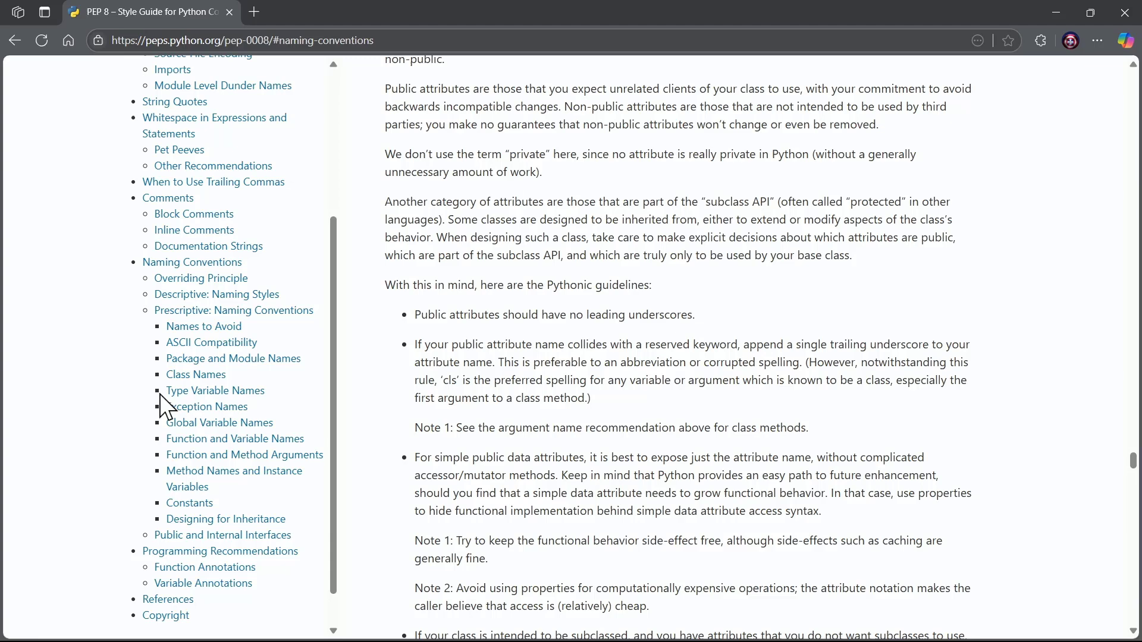
{"action": "mouse_move", "coordinate": [235, 438]}
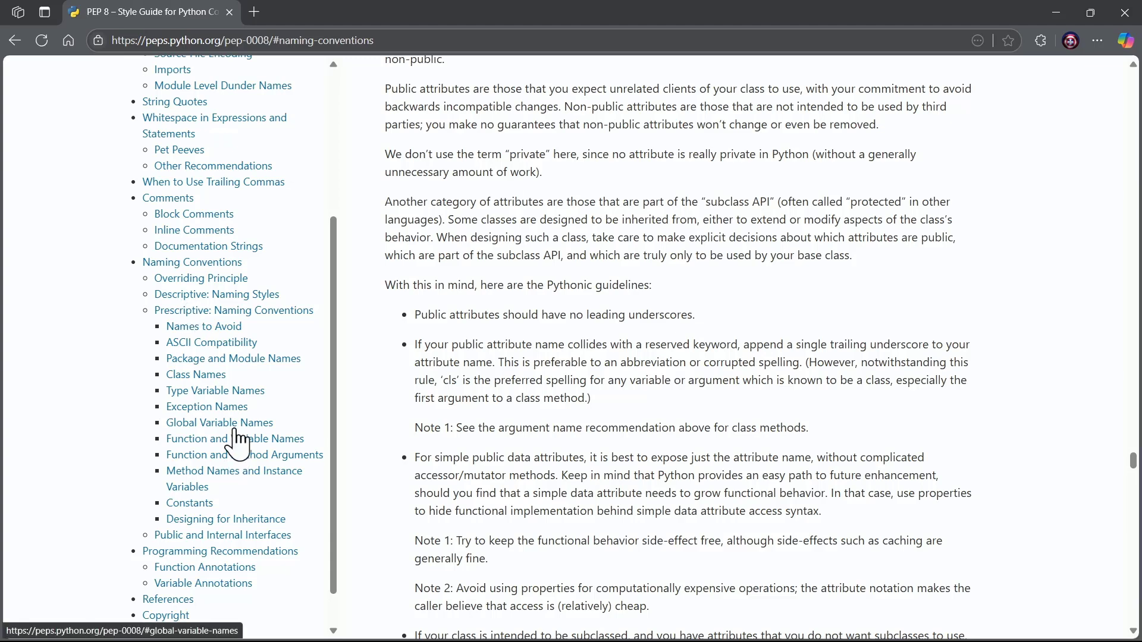
{"action": "mouse_move", "coordinate": [331, 506]}
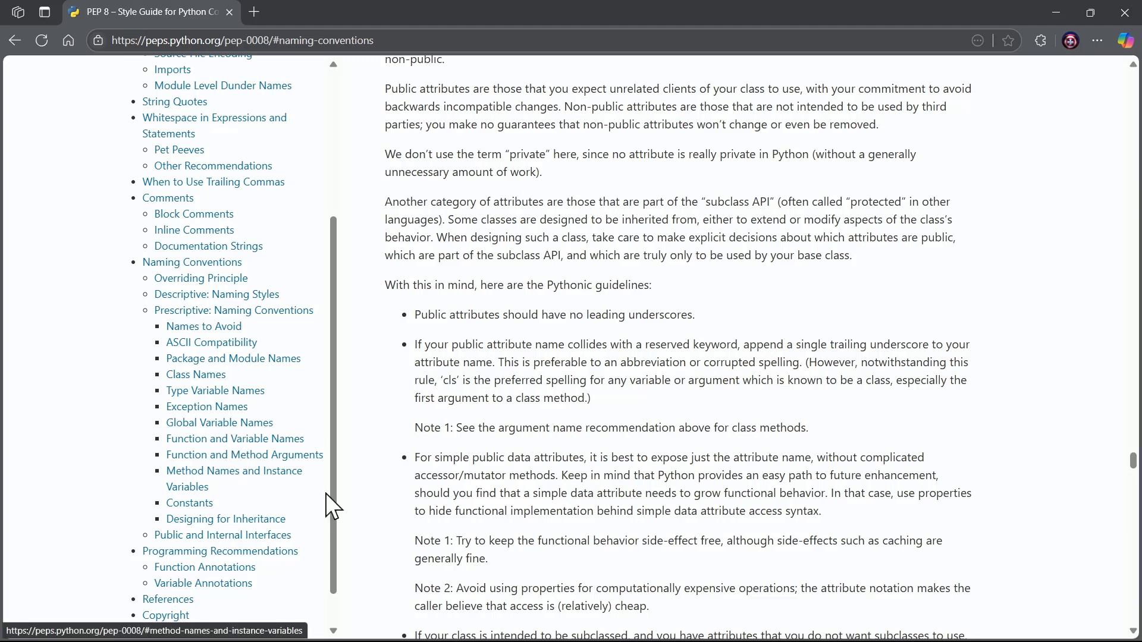
Jump to Function and Variable Names from the sidebar and highlight its variable-naming guideline
{"action": "left_click", "coordinate": [234, 438]}
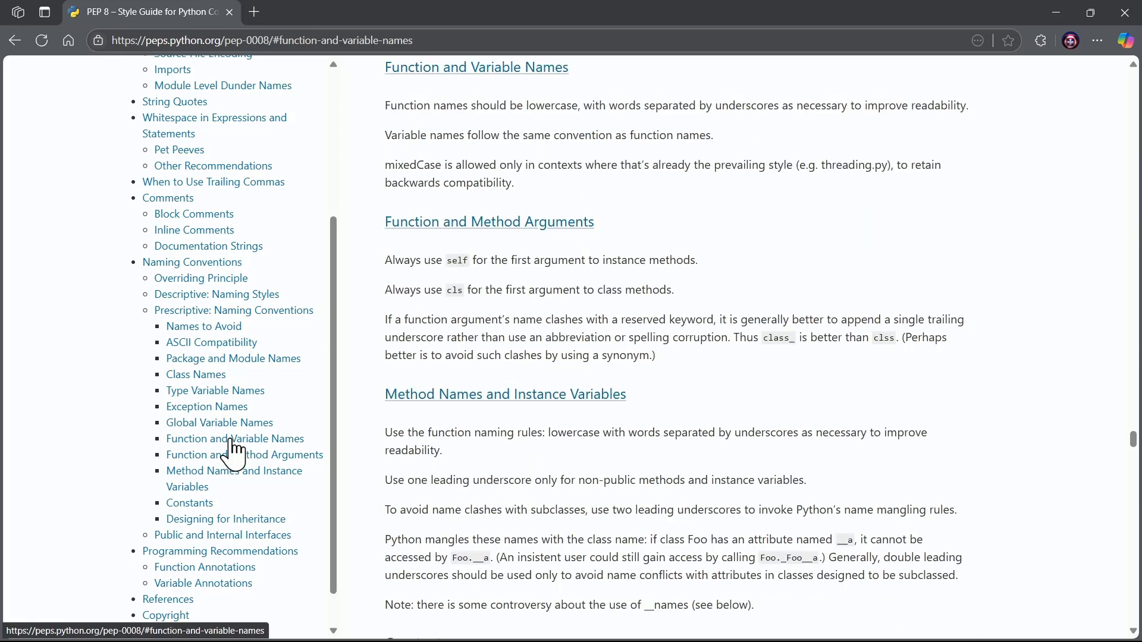
{"action": "mouse_move", "coordinate": [494, 106]}
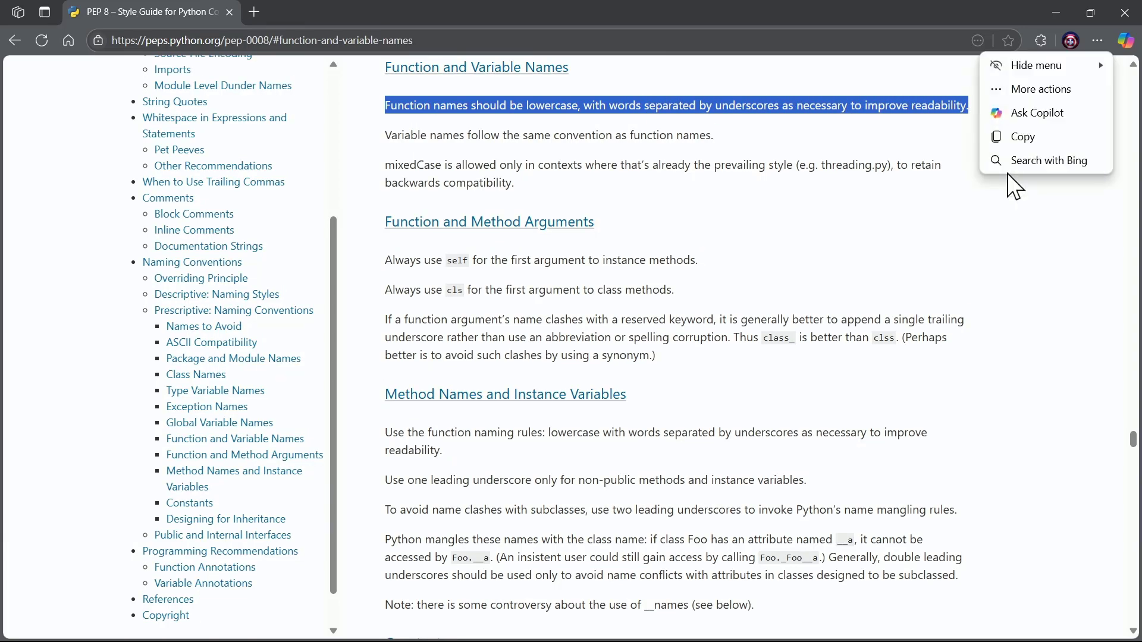
{"action": "left_click", "coordinate": [727, 207]}
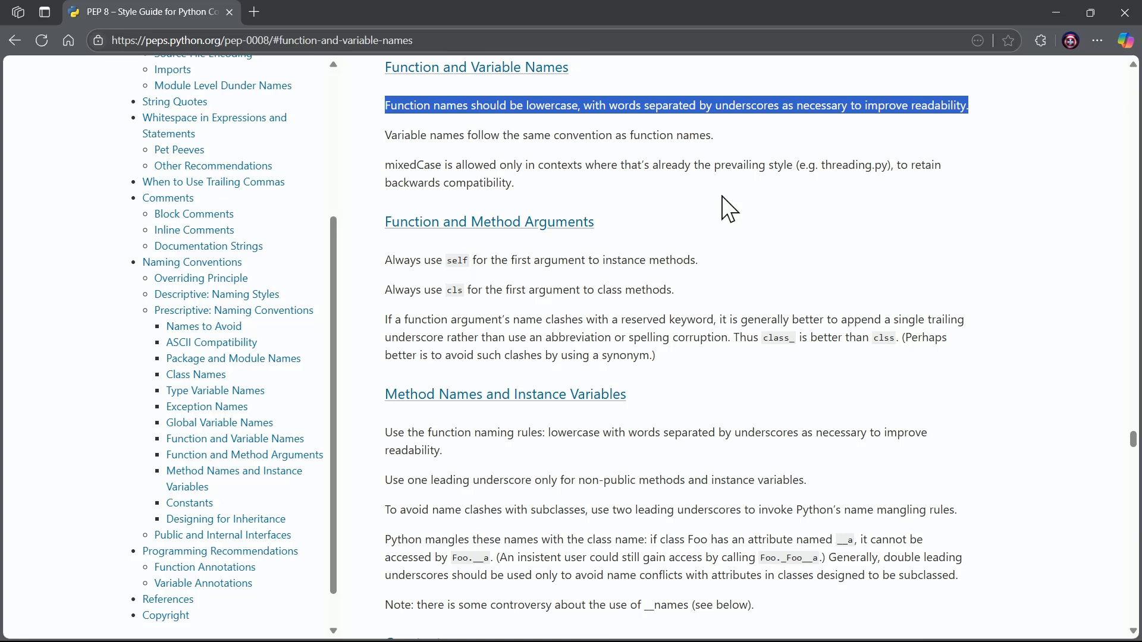
{"action": "left_click", "coordinate": [390, 134]}
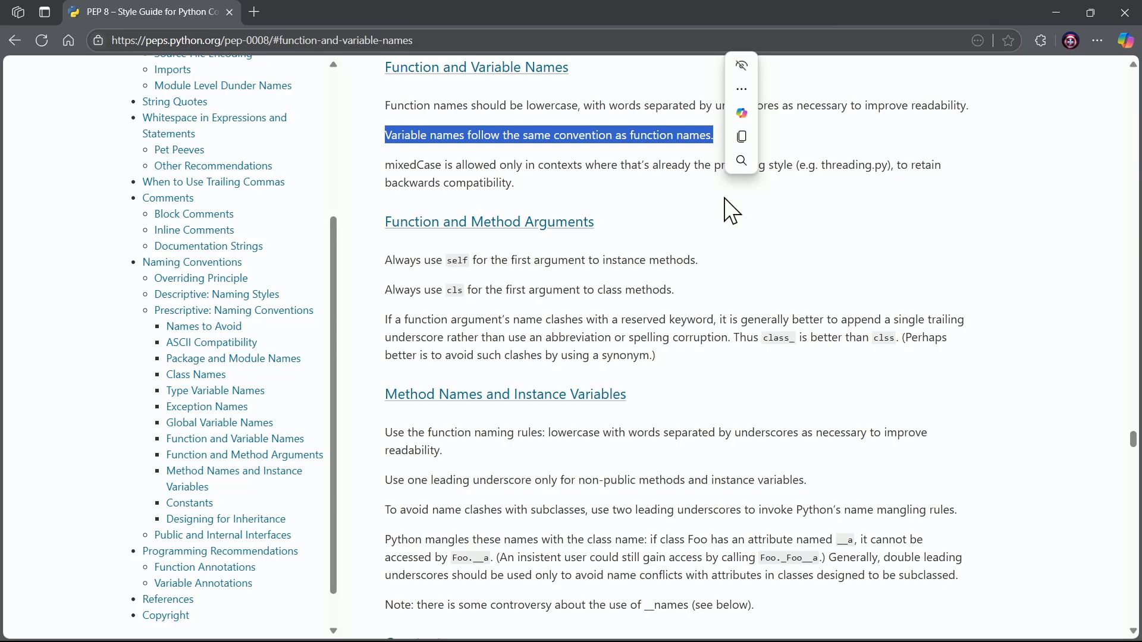
{"action": "mouse_move", "coordinate": [788, 264]}
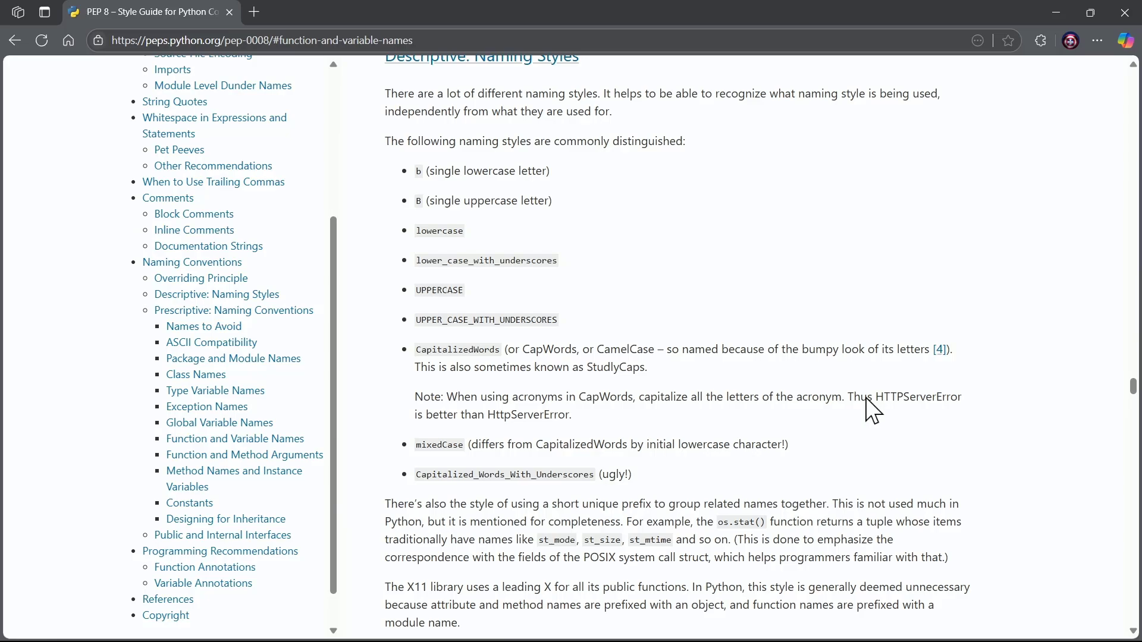
Scroll back to the top of PEP 8, showing its header details and Table of Contents
{"action": "scroll", "scroll_direction": "up", "scroll_amount": 3}
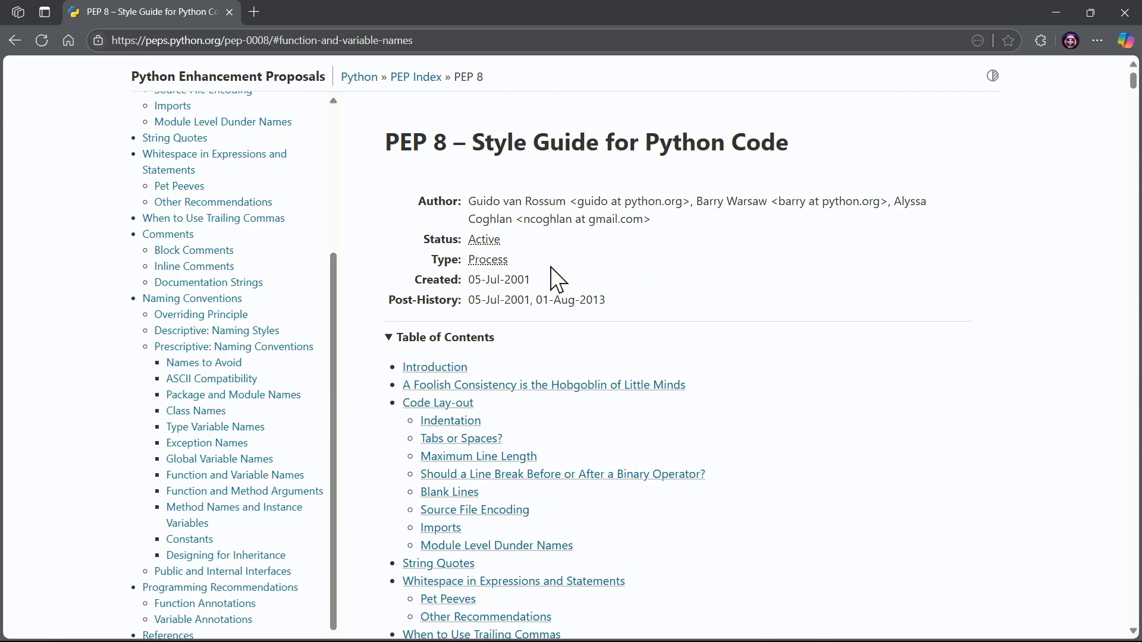
{"action": "mouse_move", "coordinate": [763, 374]}
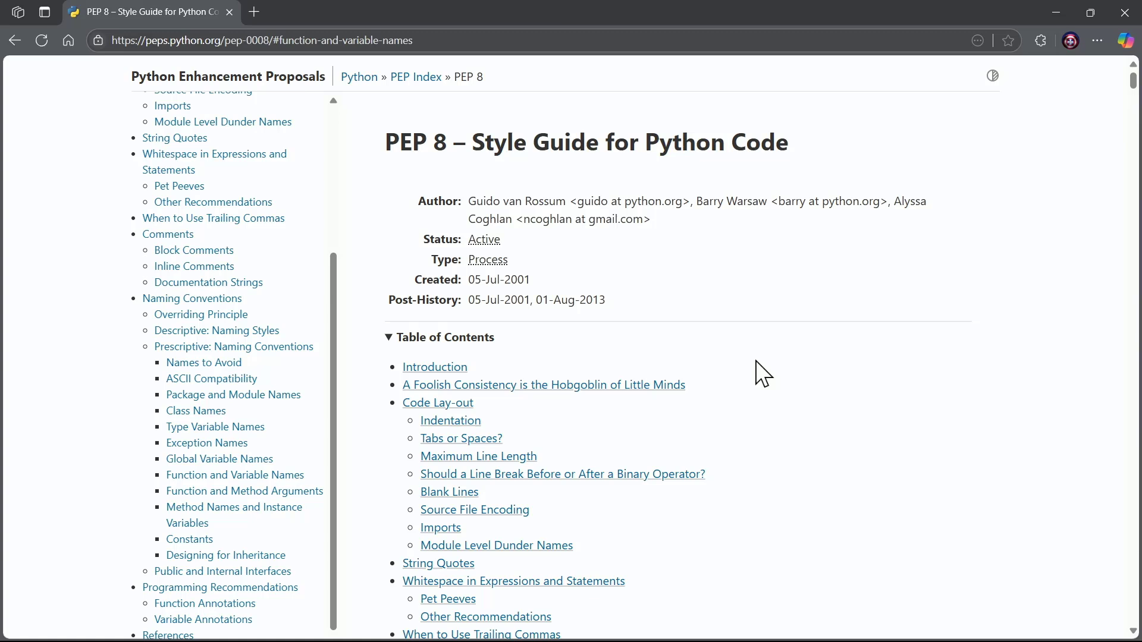
{"action": "mouse_move", "coordinate": [575, 371]}
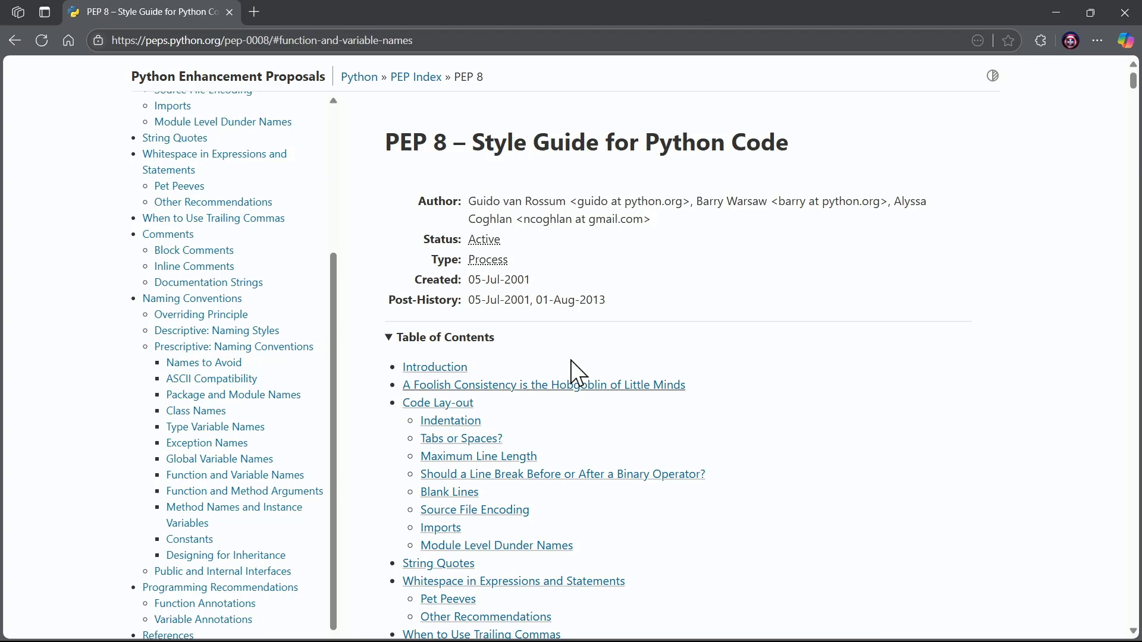
{"action": "scroll", "scroll_direction": "down", "scroll_amount": 3}
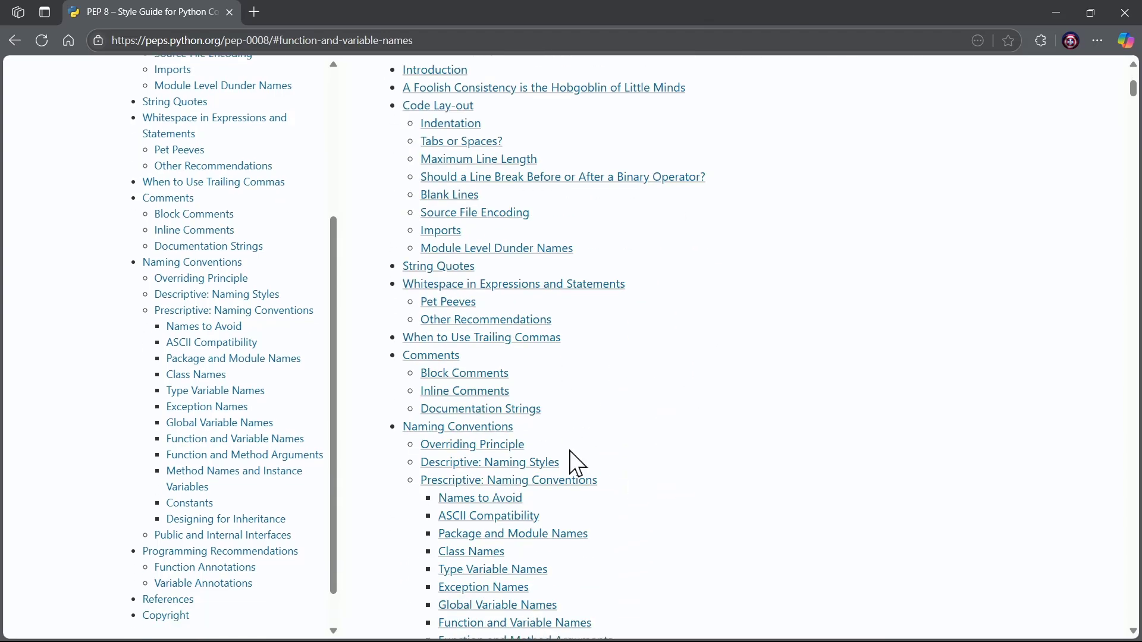
{"action": "mouse_move", "coordinate": [776, 495]}
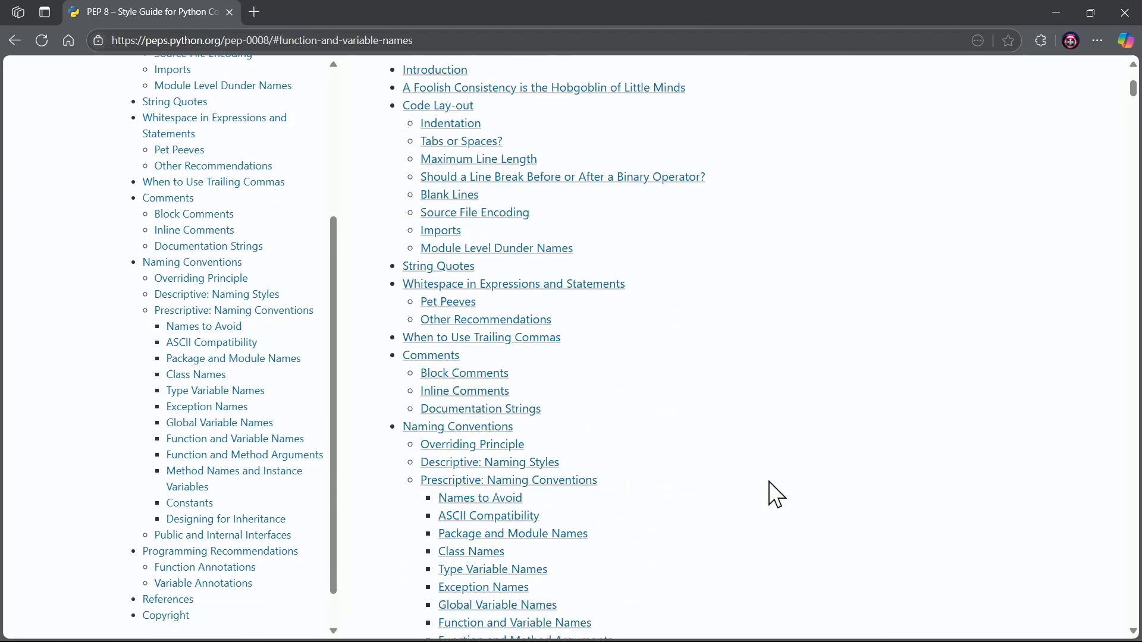
{"action": "scroll", "scroll_direction": "up", "scroll_amount": 3}
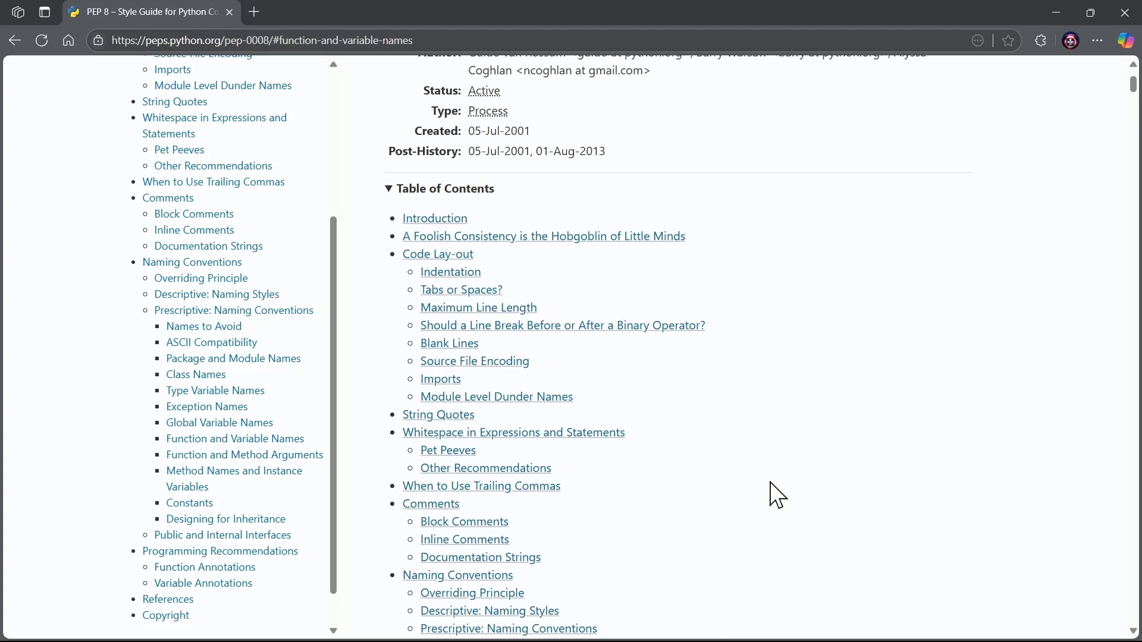
{"action": "mouse_move", "coordinate": [680, 446]}
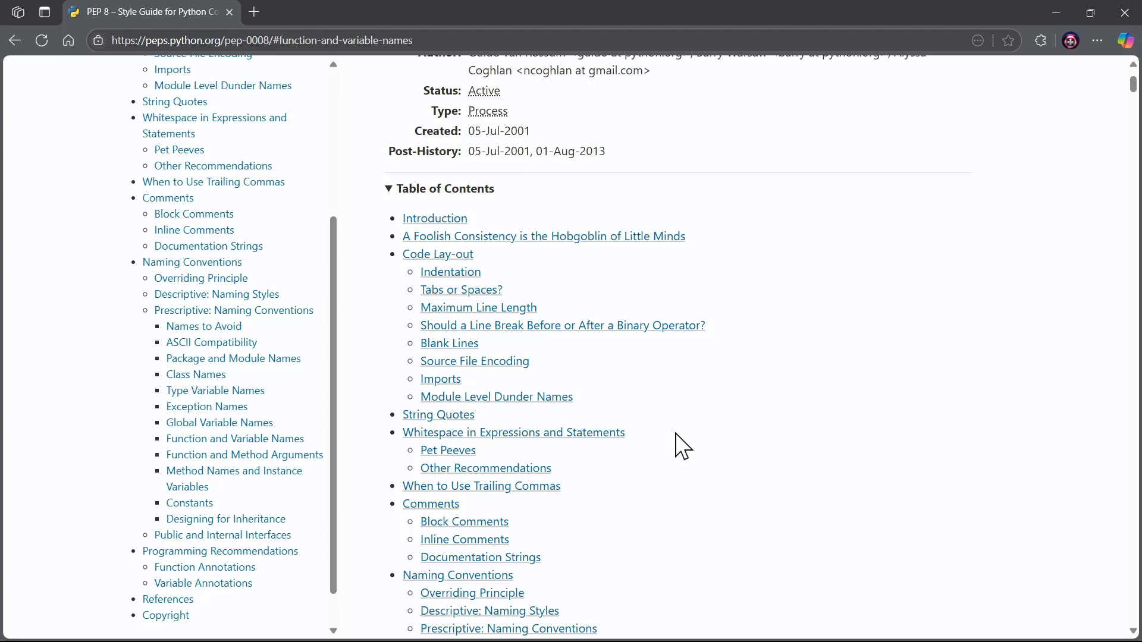
{"action": "mouse_move", "coordinate": [977, 41]}
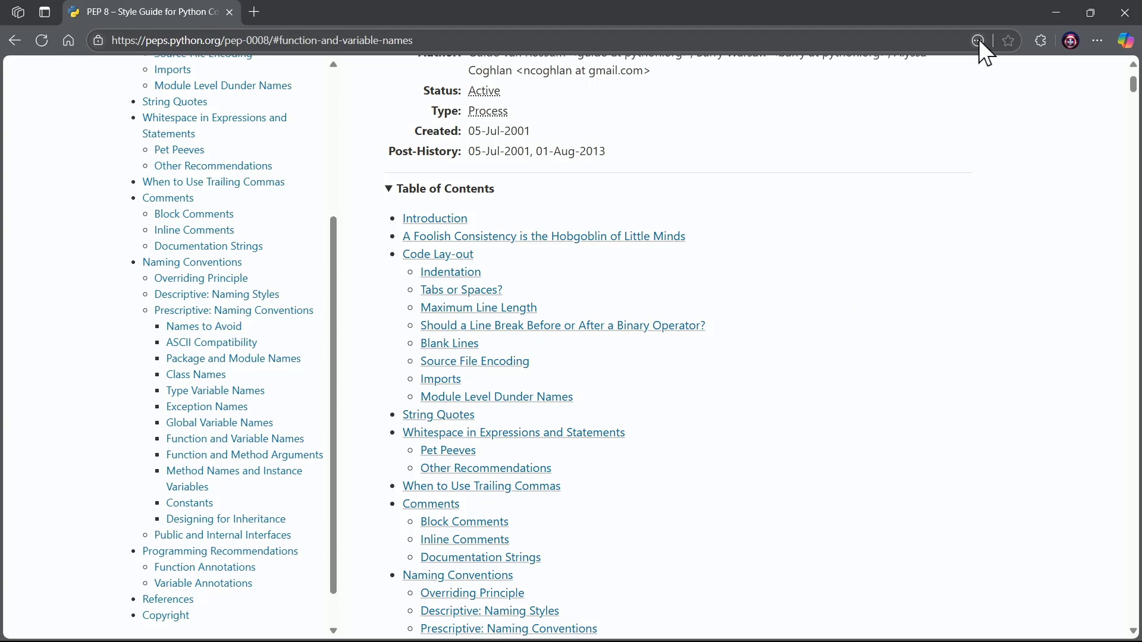